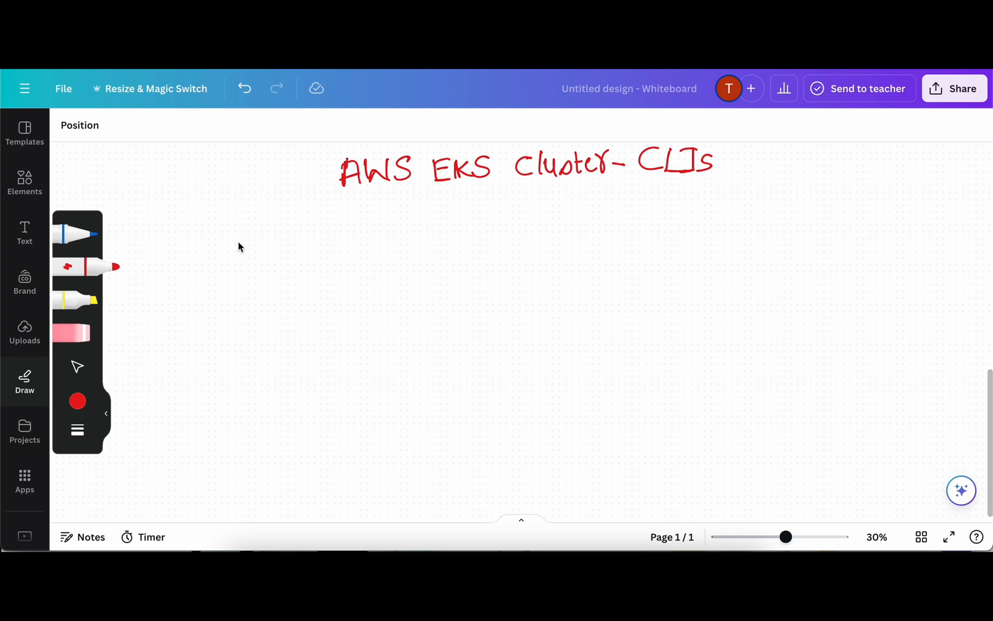
mouse_move(245, 253)
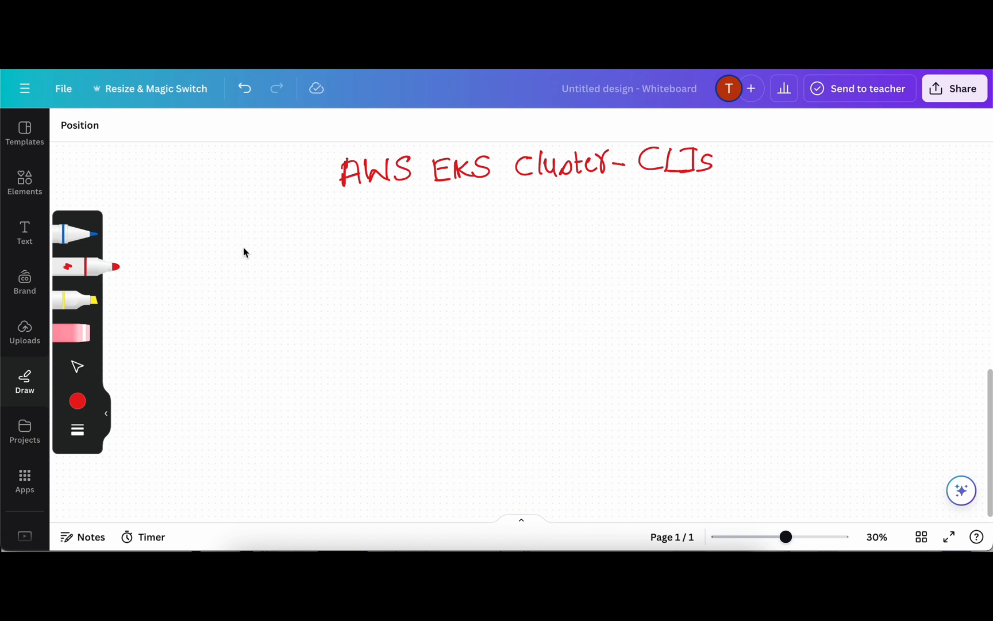
mouse_move(254, 256)
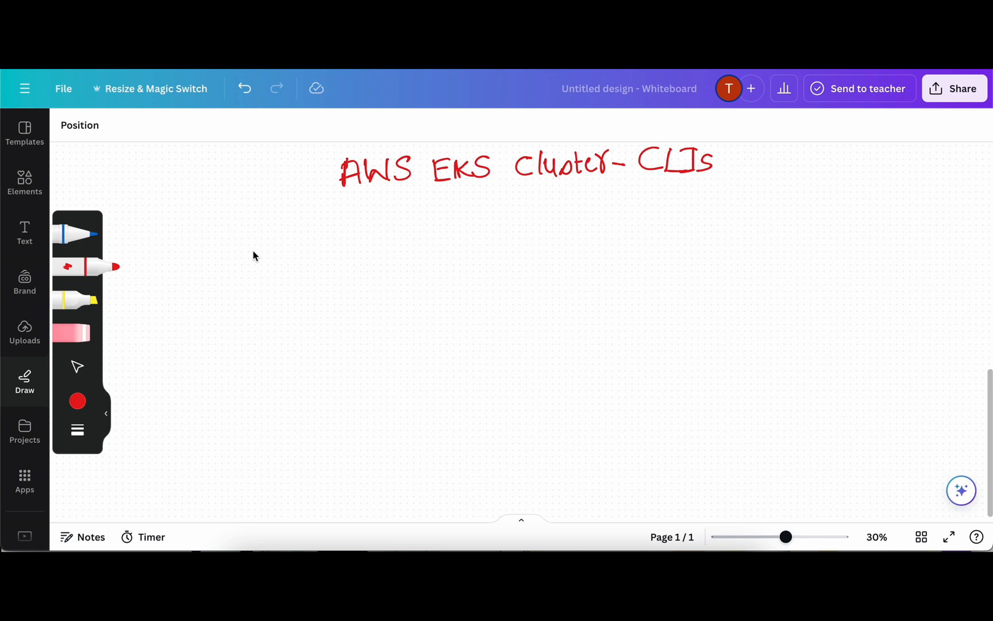
mouse_move(253, 235)
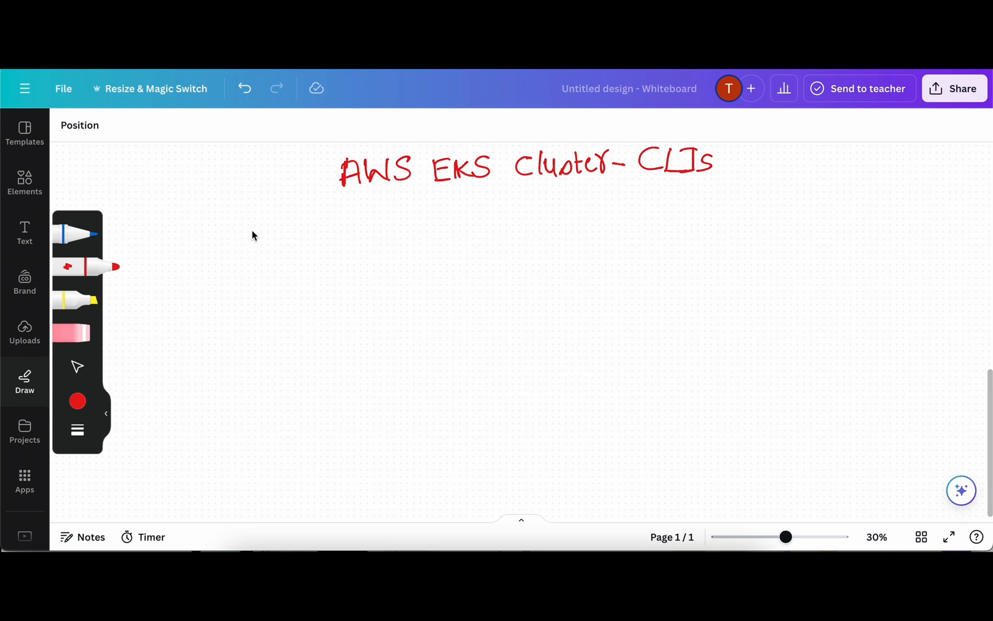
mouse_move(261, 247)
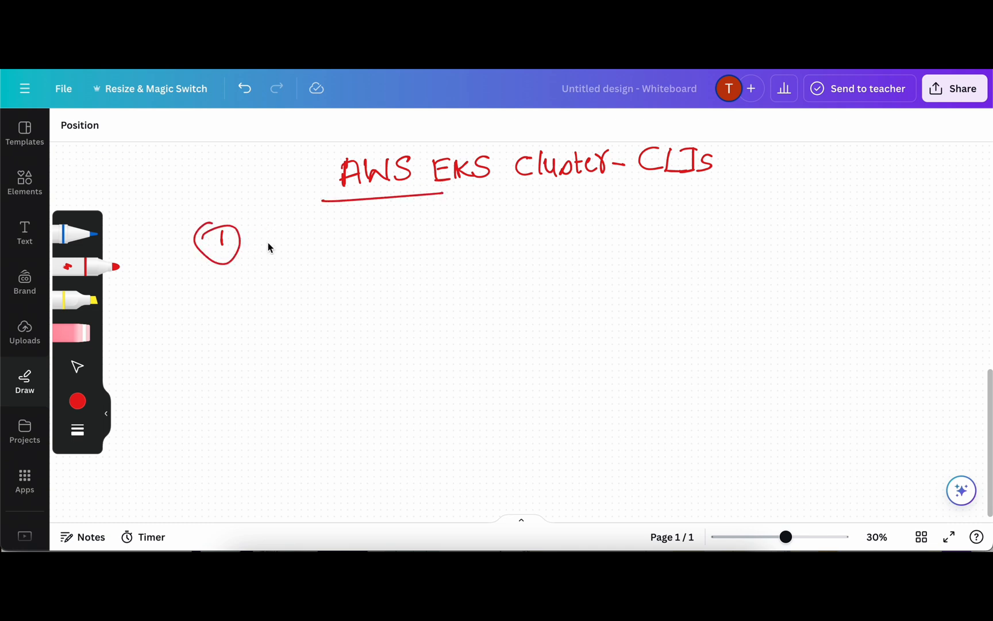
mouse_move(283, 236)
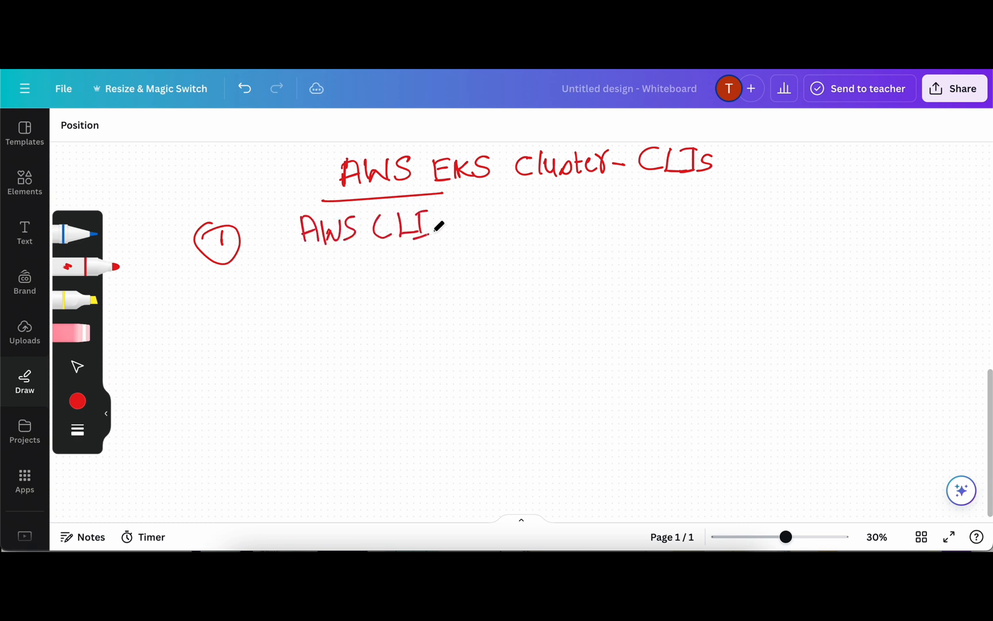
Underline the title and hand-write 1 AWS CLI and 2 Kubectl, each with an arrow, in red
drag(449, 224, 519, 218)
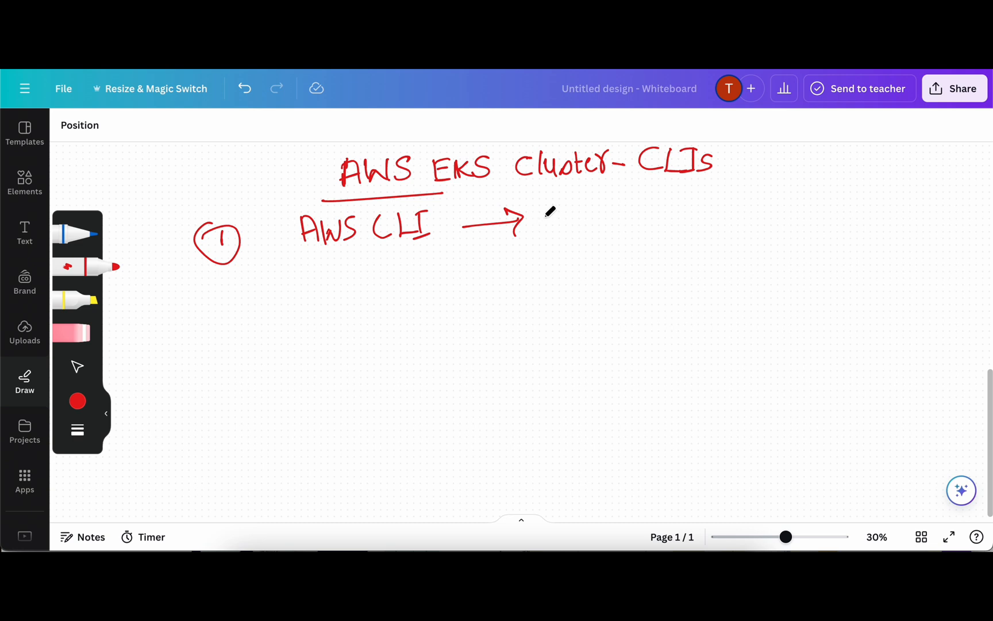
mouse_move(567, 207)
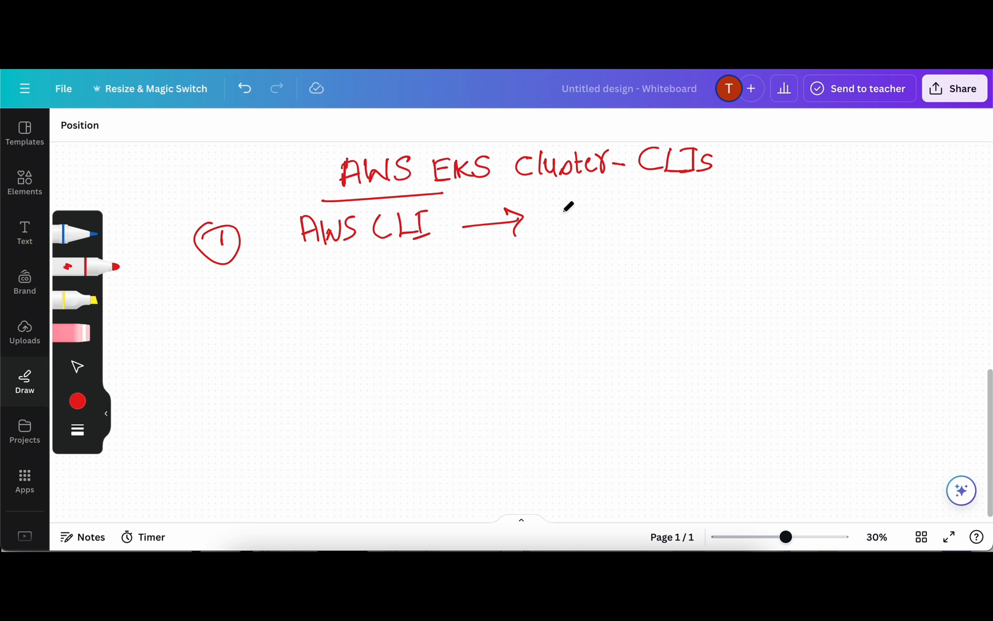
mouse_move(598, 201)
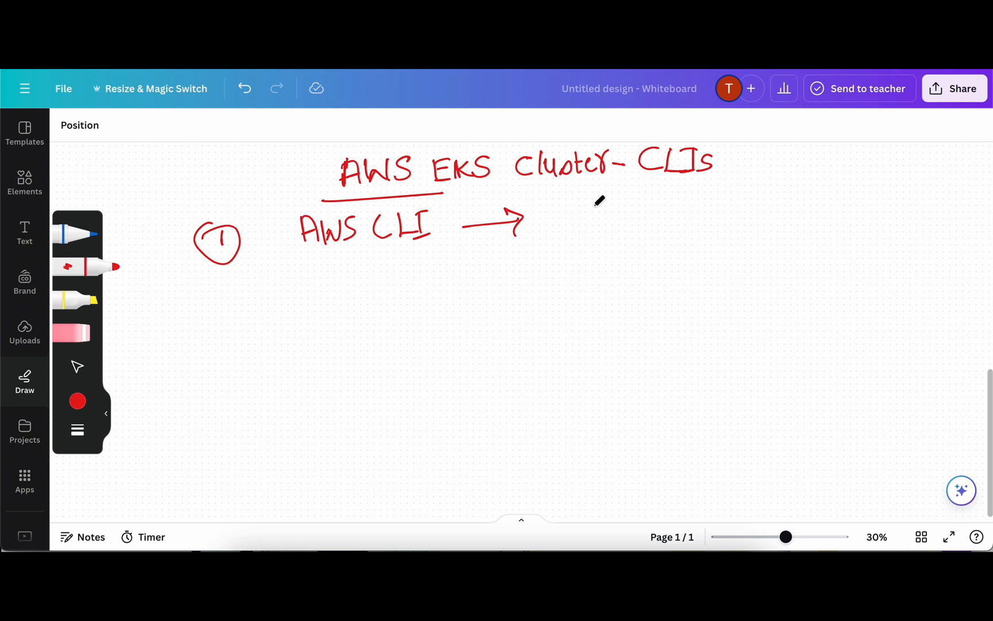
drag(405, 241, 443, 234)
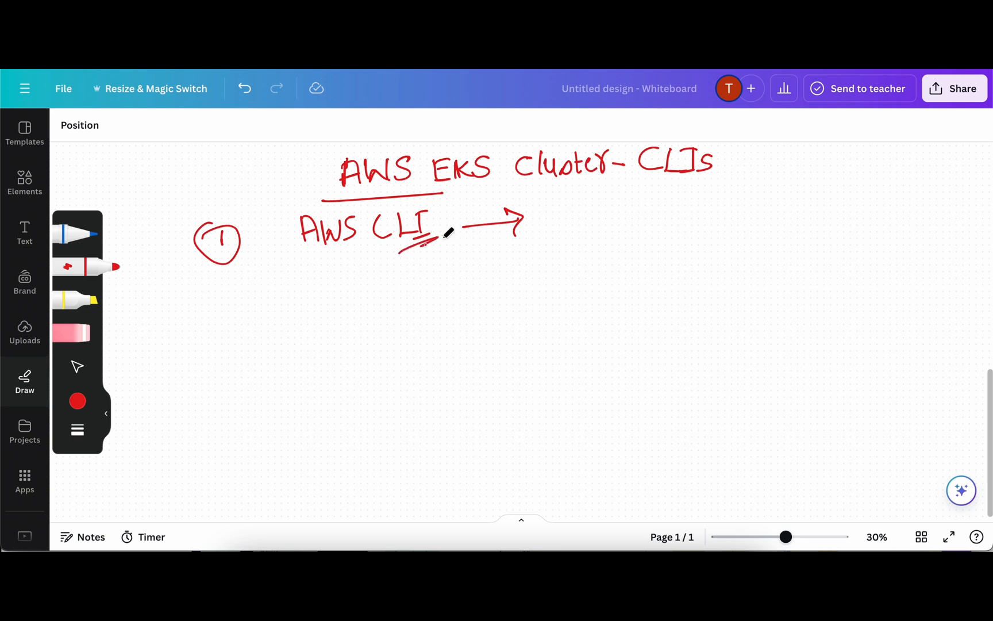
drag(206, 292, 224, 310)
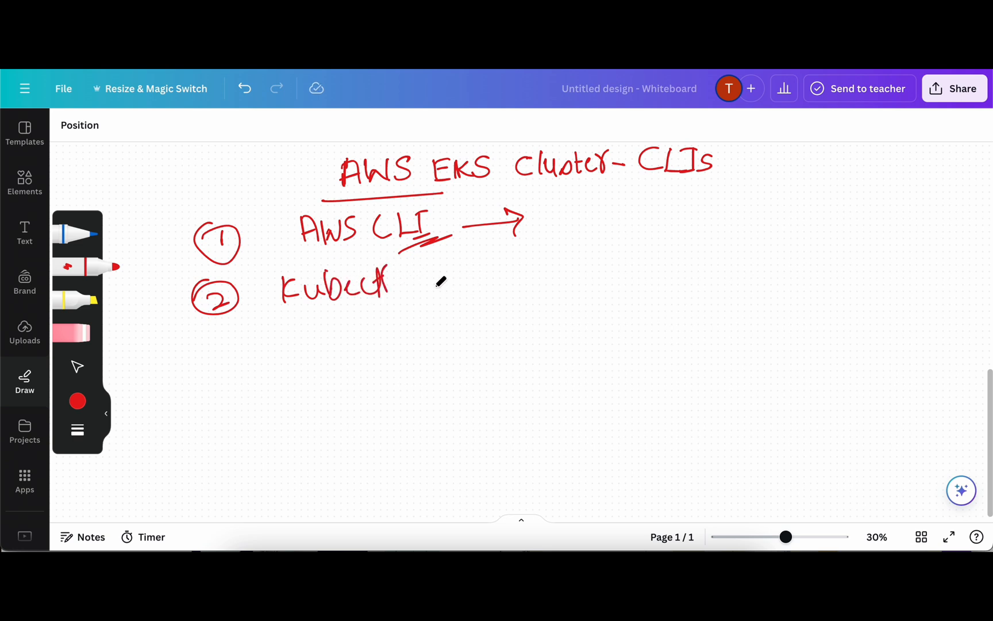
drag(405, 279, 475, 279)
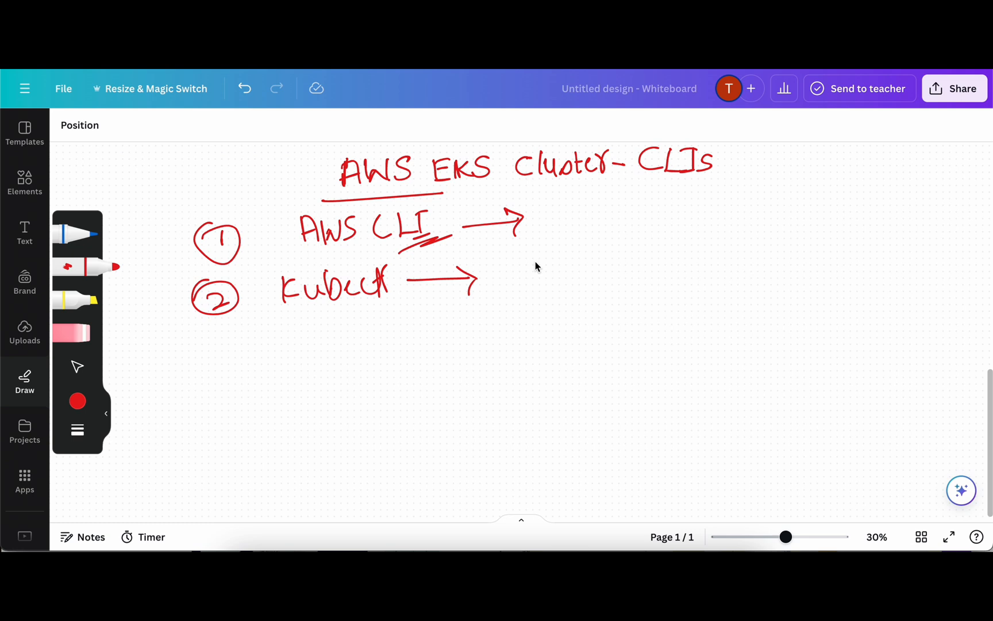
mouse_move(530, 273)
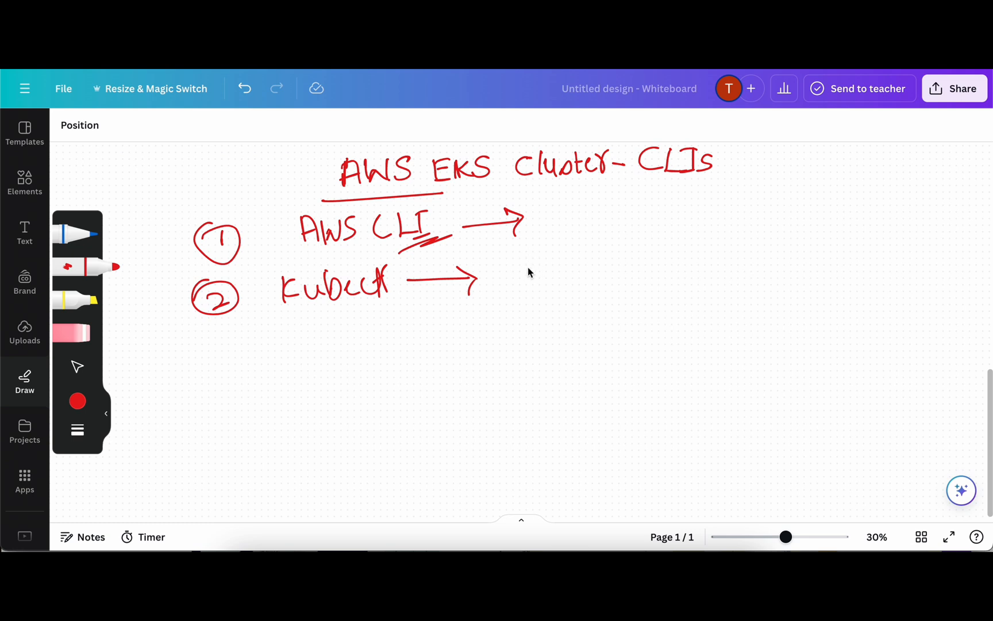
mouse_move(408, 308)
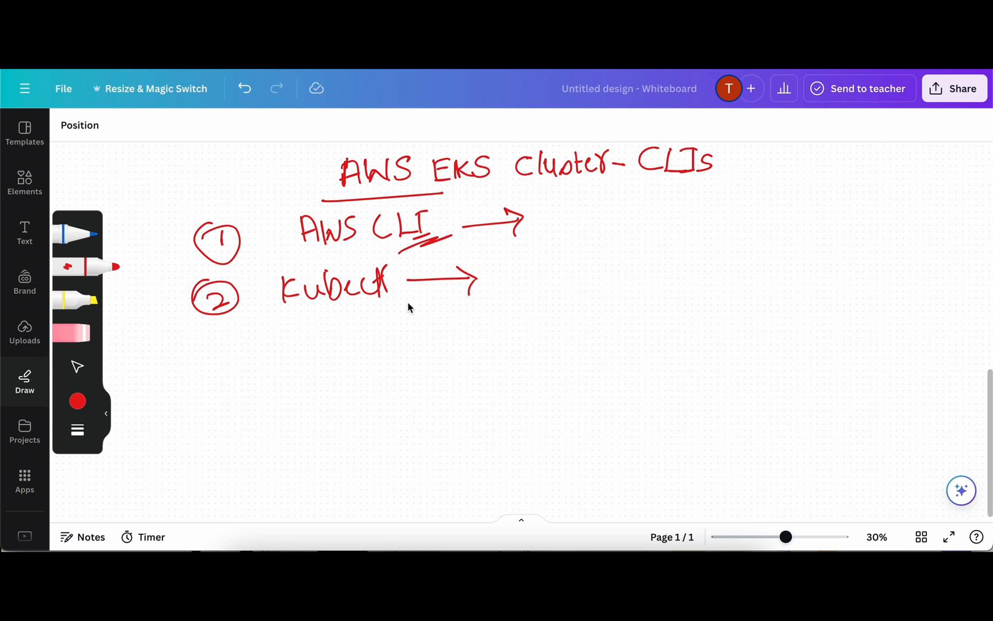
drag(307, 308, 380, 306)
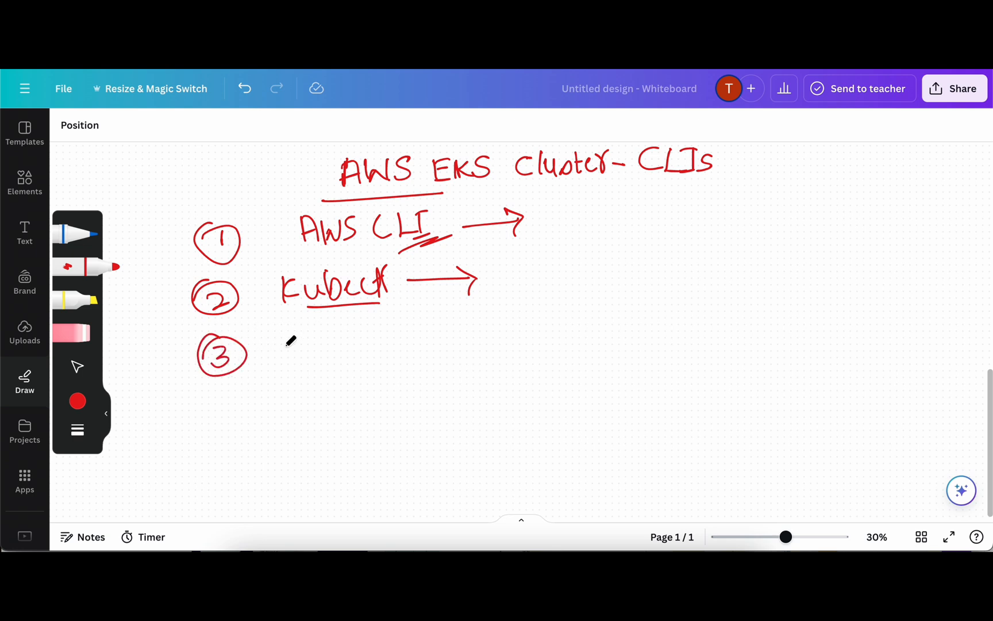
Write eksctl as item three, with 'C & D' and 'Node groups' notes beside it
drag(291, 354, 342, 364)
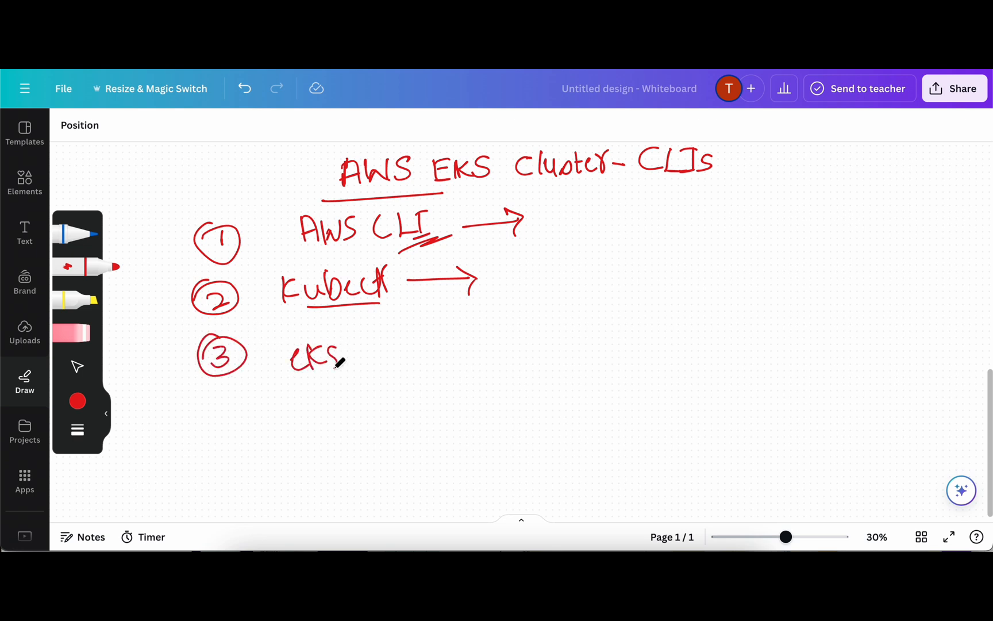
drag(346, 355, 374, 355)
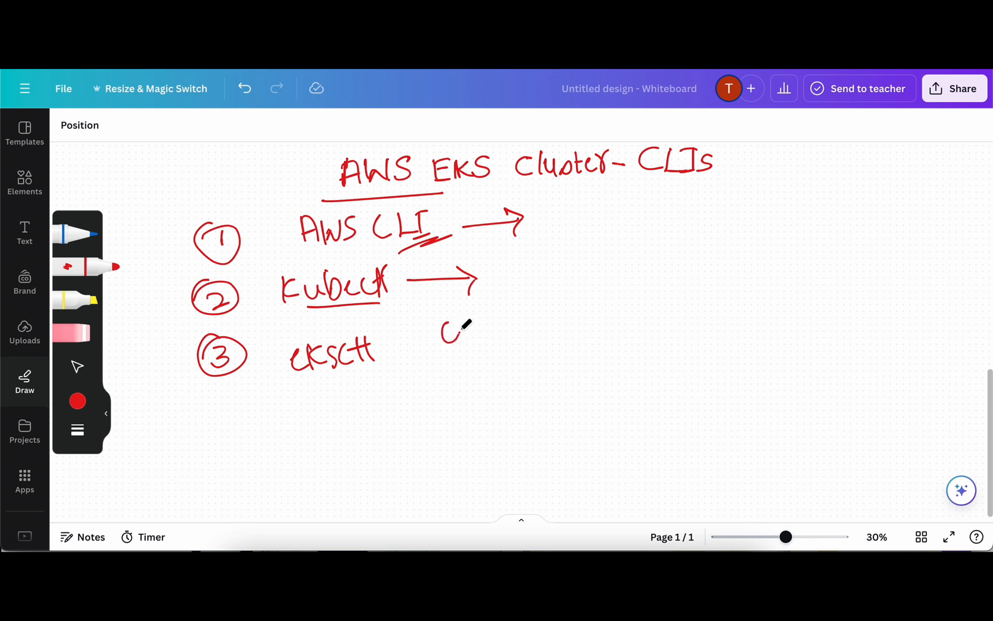
drag(443, 329, 526, 330)
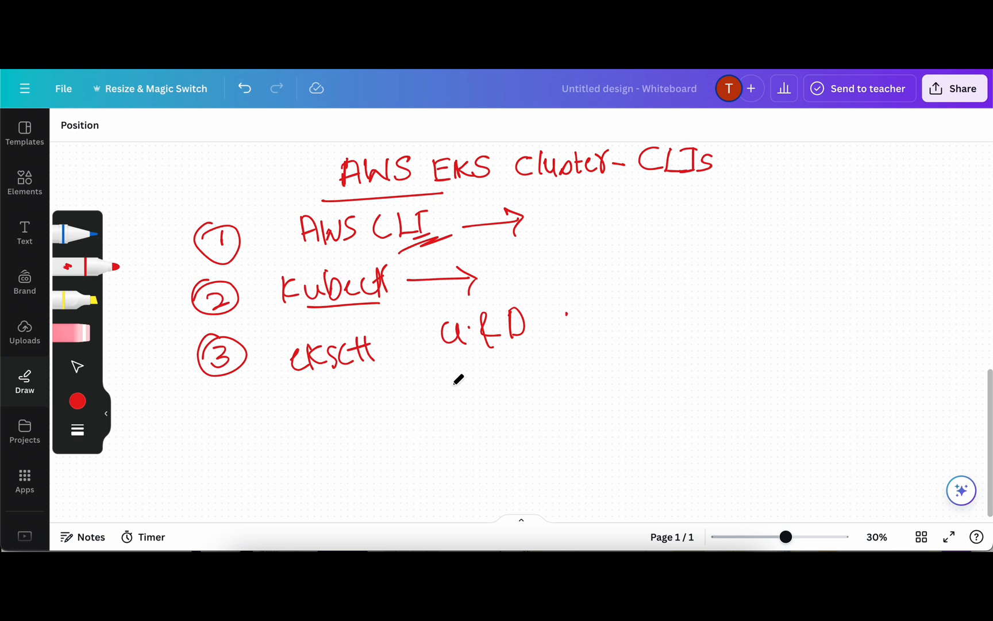
mouse_move(480, 368)
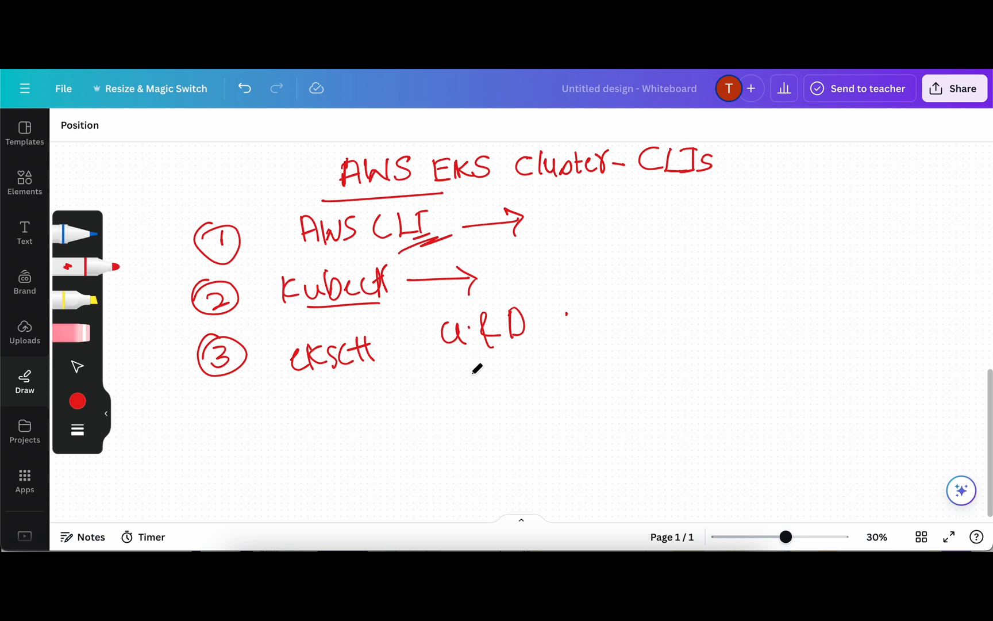
drag(453, 371, 513, 373)
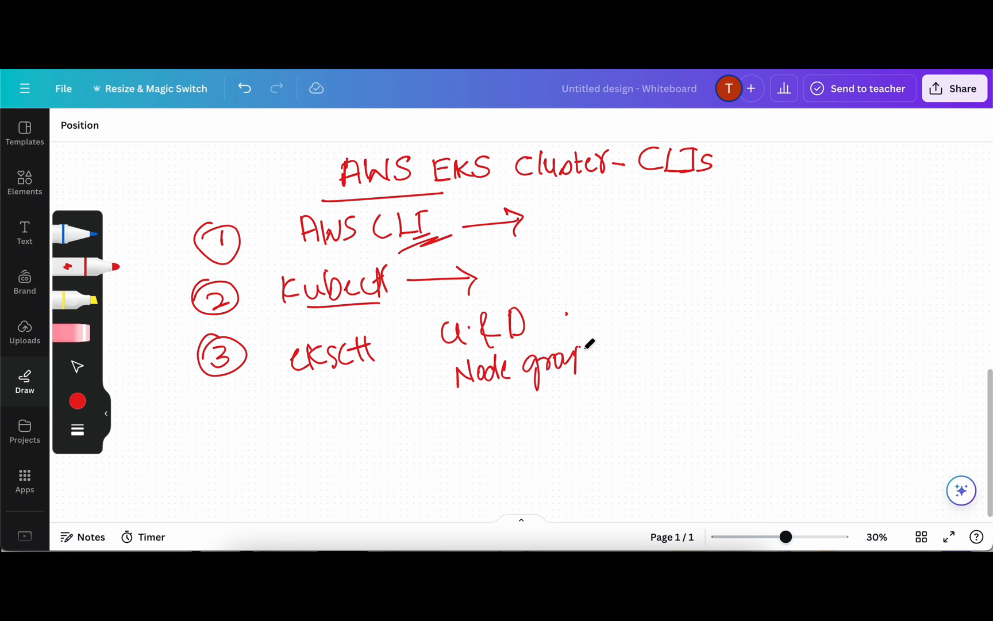
drag(583, 355, 611, 355)
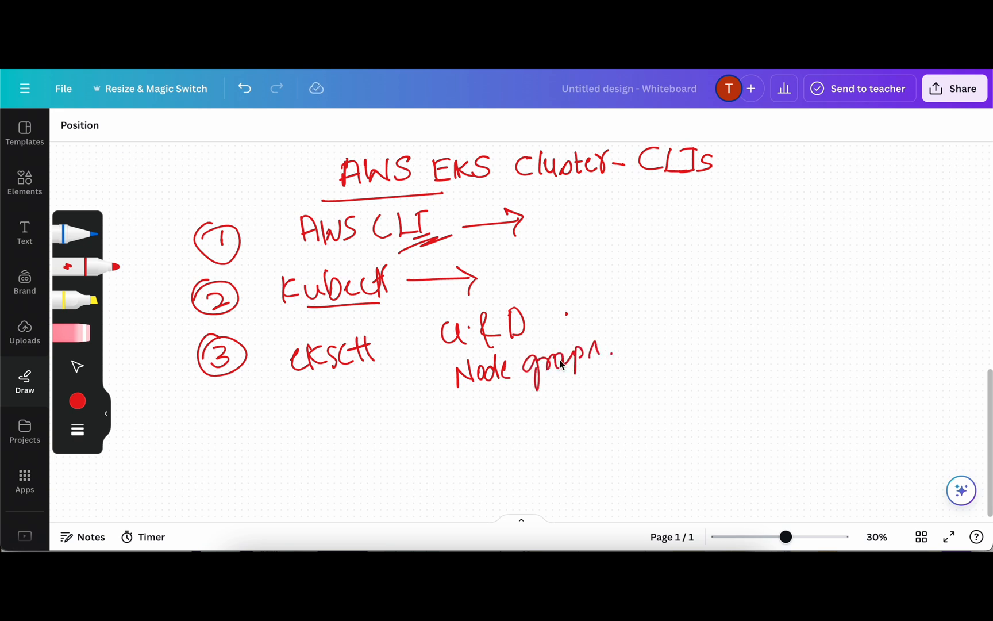
mouse_move(481, 410)
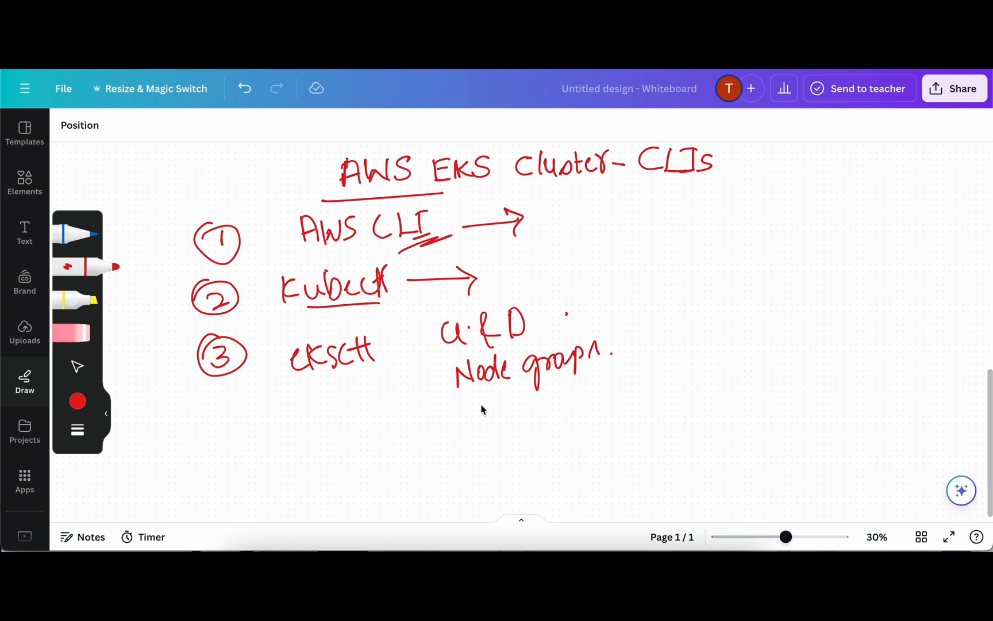
mouse_move(479, 422)
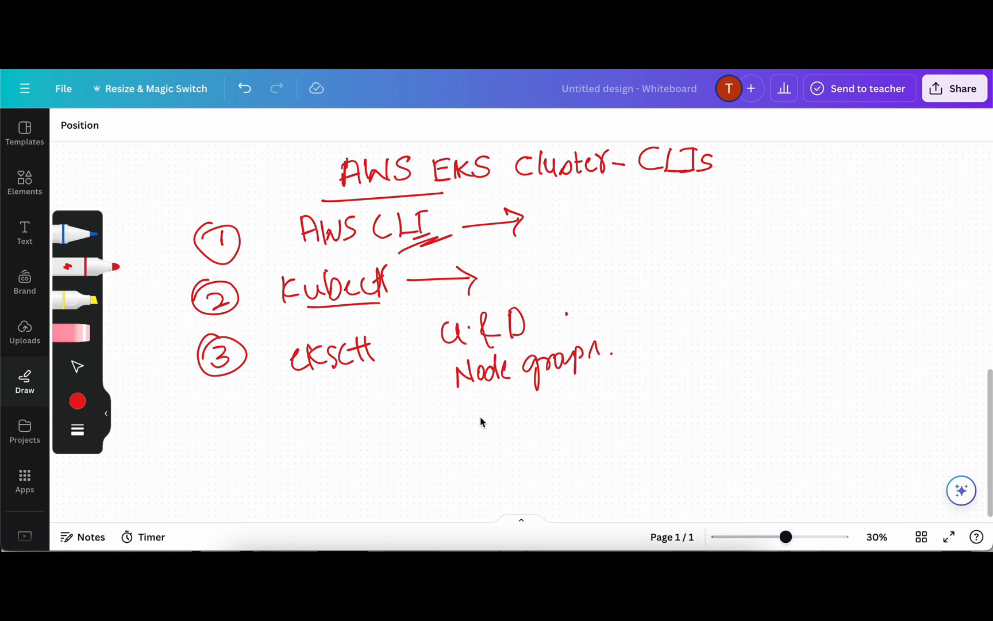
mouse_move(494, 425)
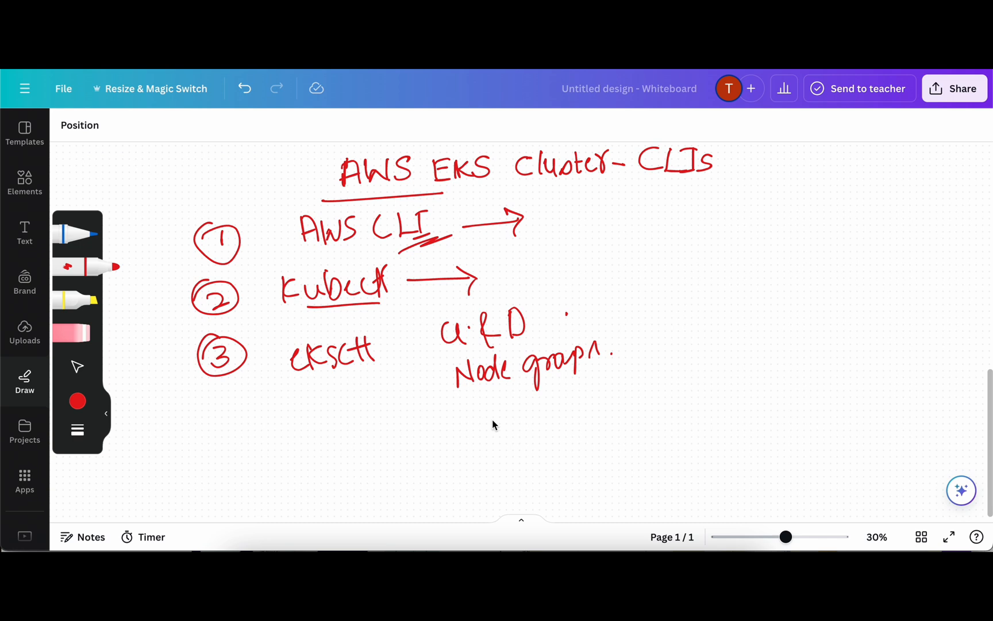
mouse_move(507, 416)
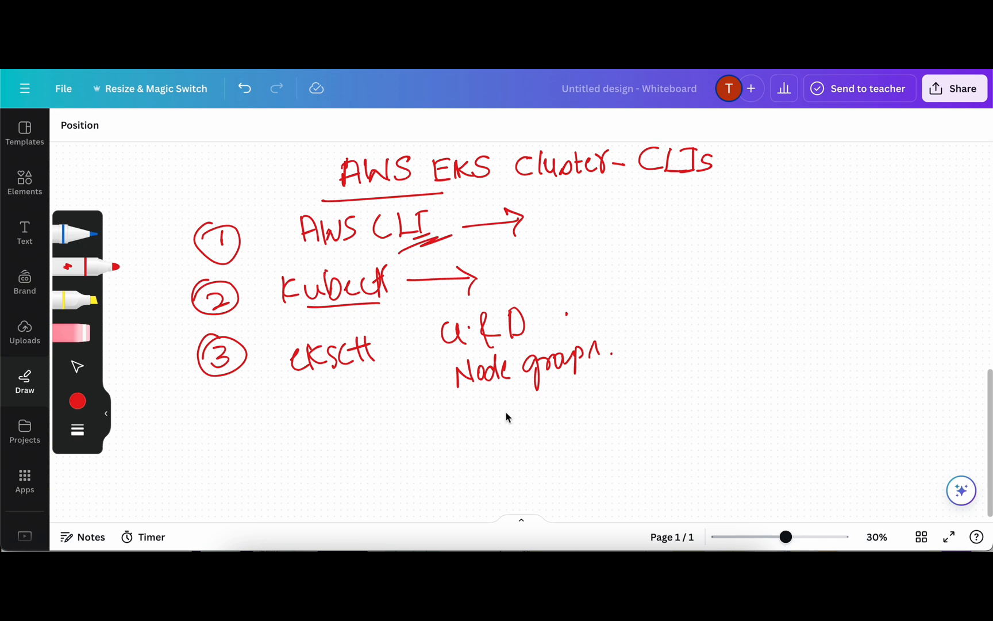
mouse_move(503, 428)
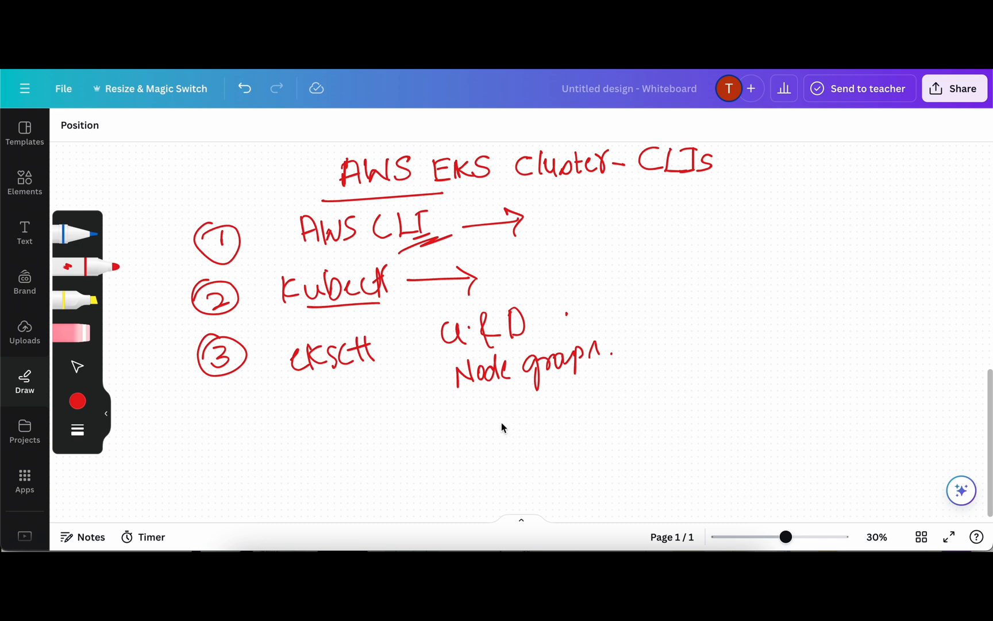
Write 'AWS' below Node groups and underline AWS CLI, kubectl and eksctl
drag(482, 393, 485, 421)
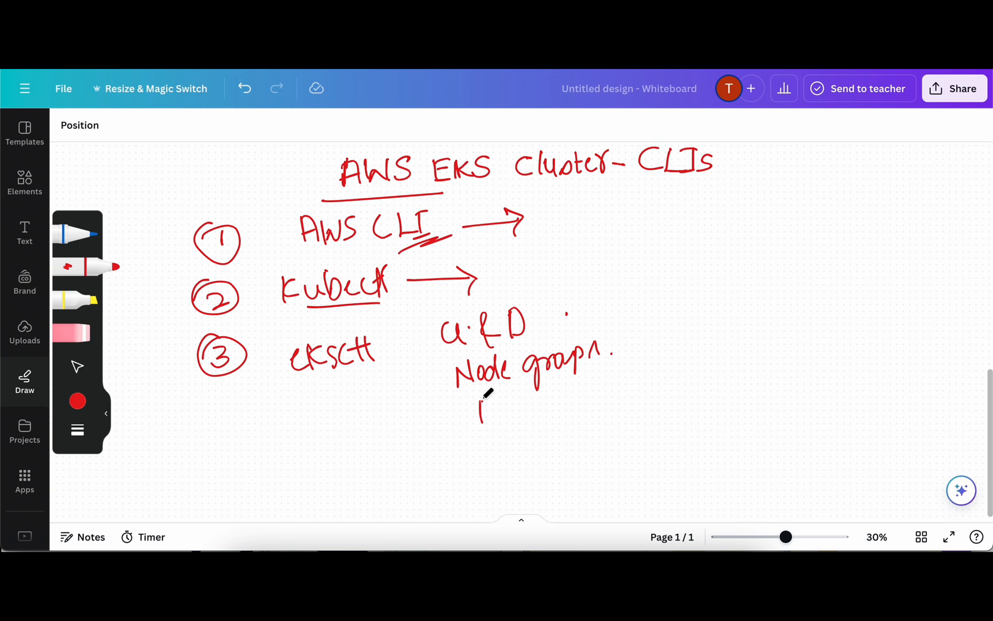
drag(480, 417, 518, 399)
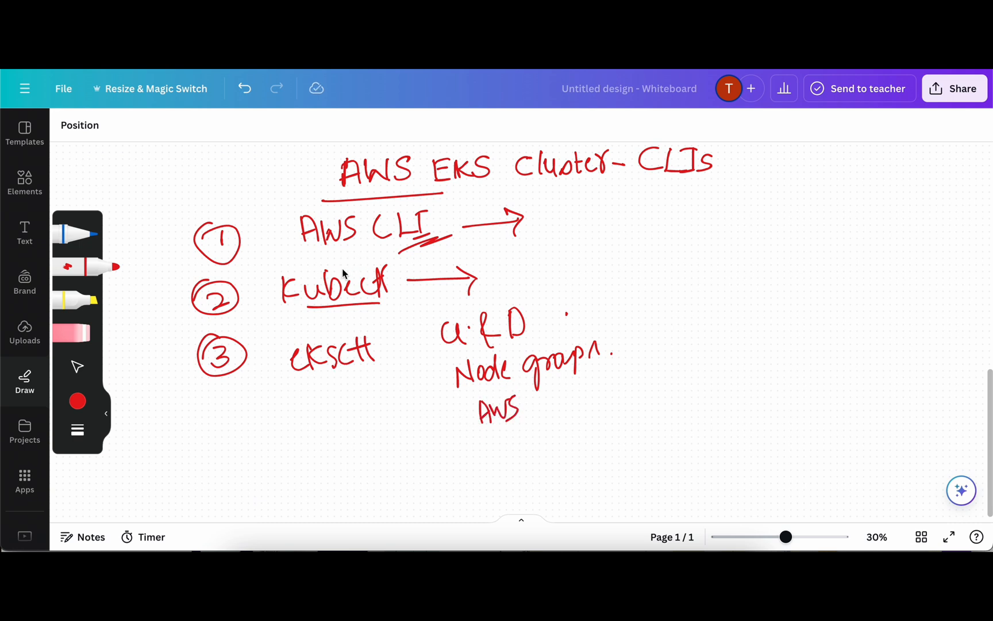
drag(305, 256, 399, 247)
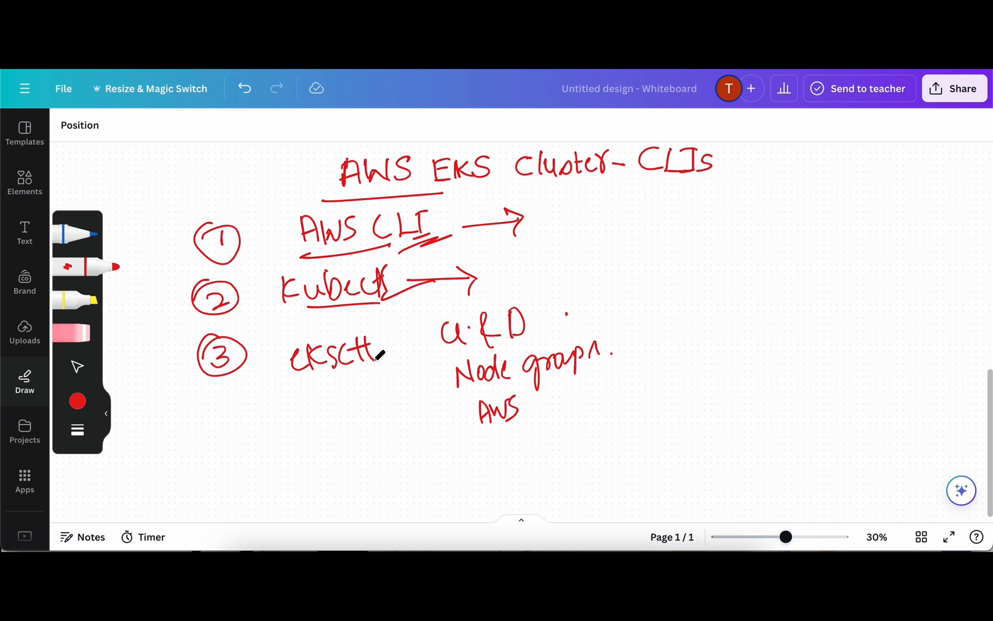
drag(294, 385, 374, 379)
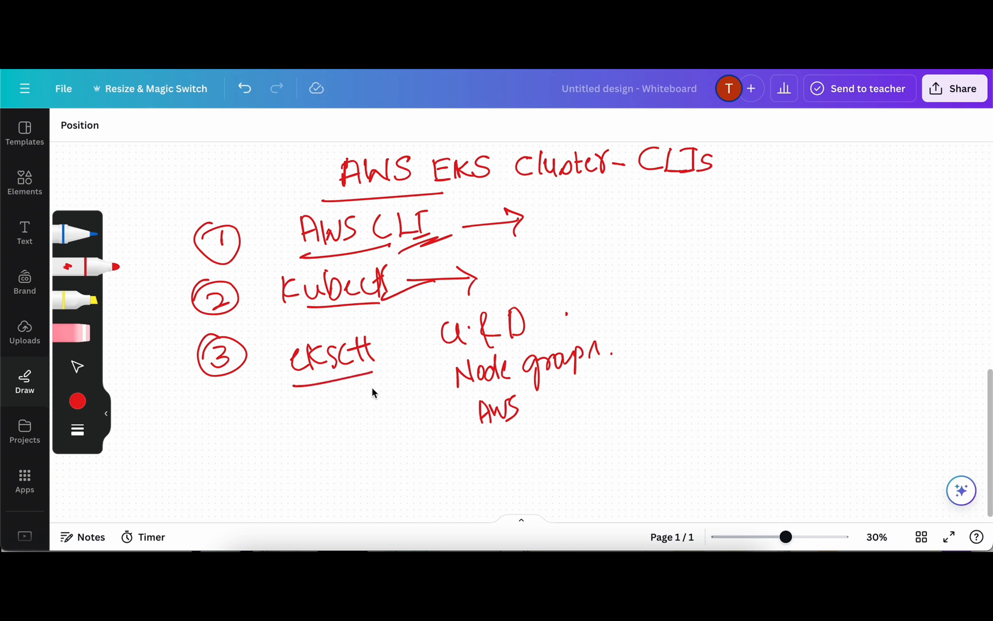
mouse_move(368, 418)
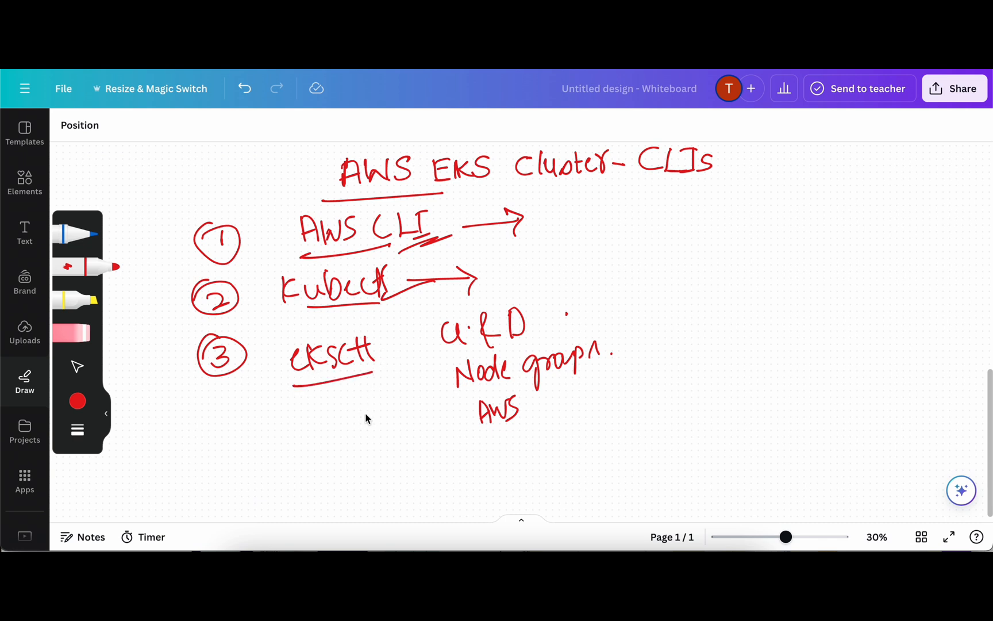
Begin a red handwritten note on the right side of the whiteboard
drag(697, 298, 760, 285)
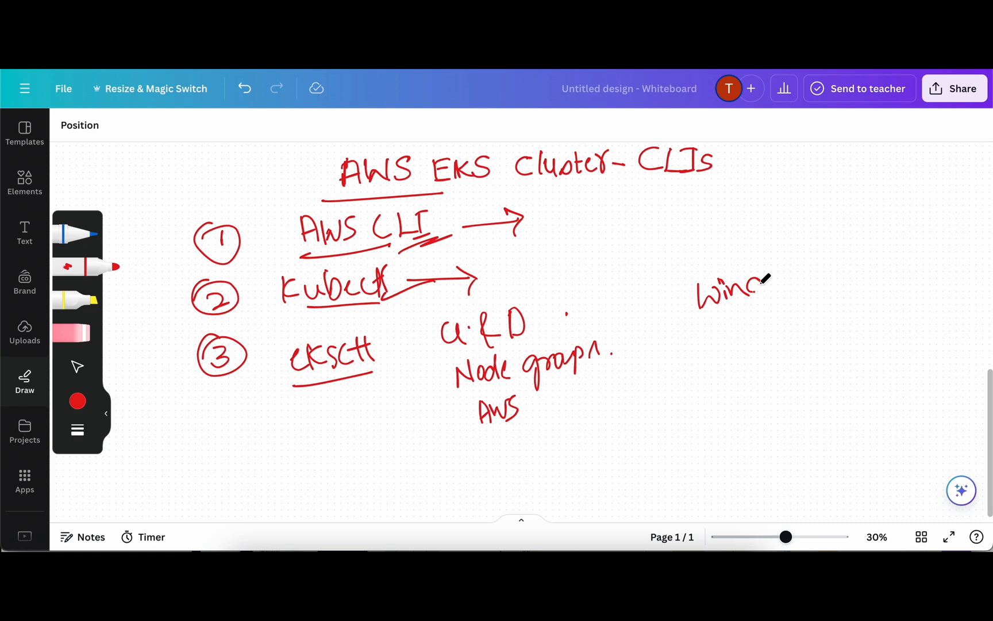
drag(747, 291, 770, 335)
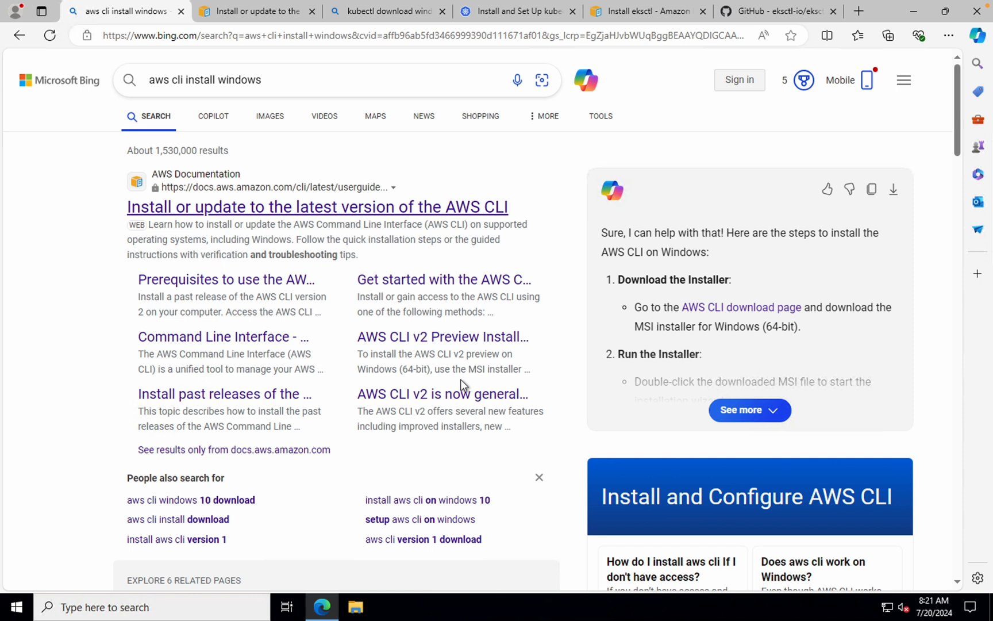
Open the AWS docs install guide and download the 64-bit Windows AWSCLIV2.msi installer
click(203, 79)
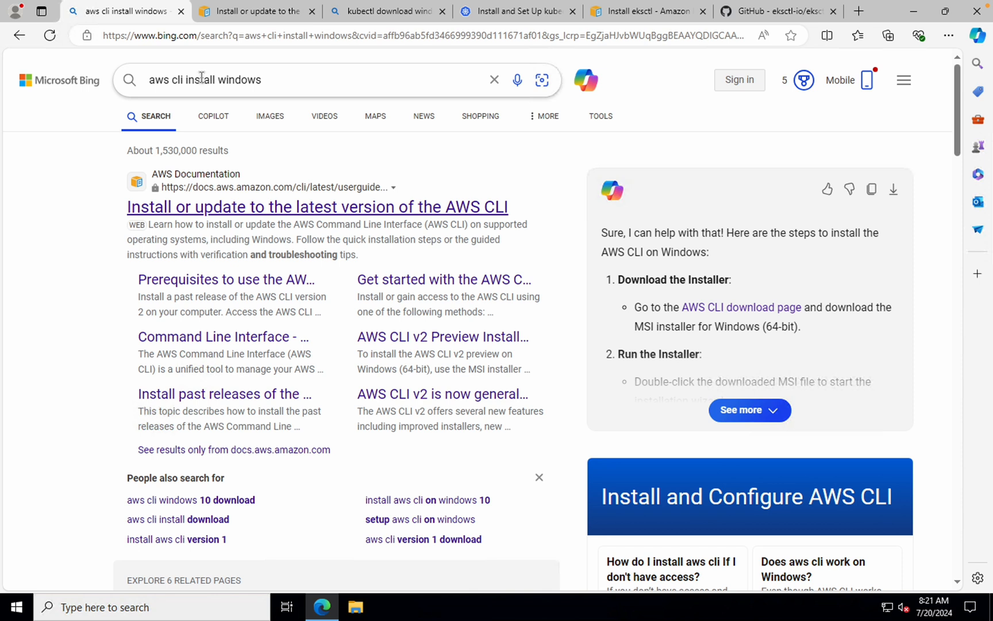
mouse_move(157, 223)
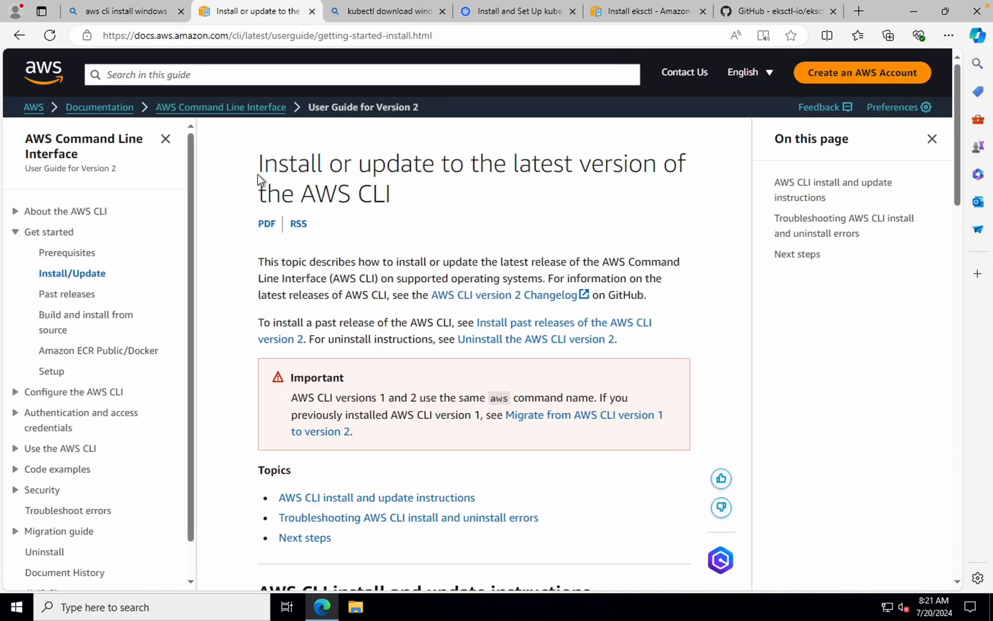
scroll(down, 3)
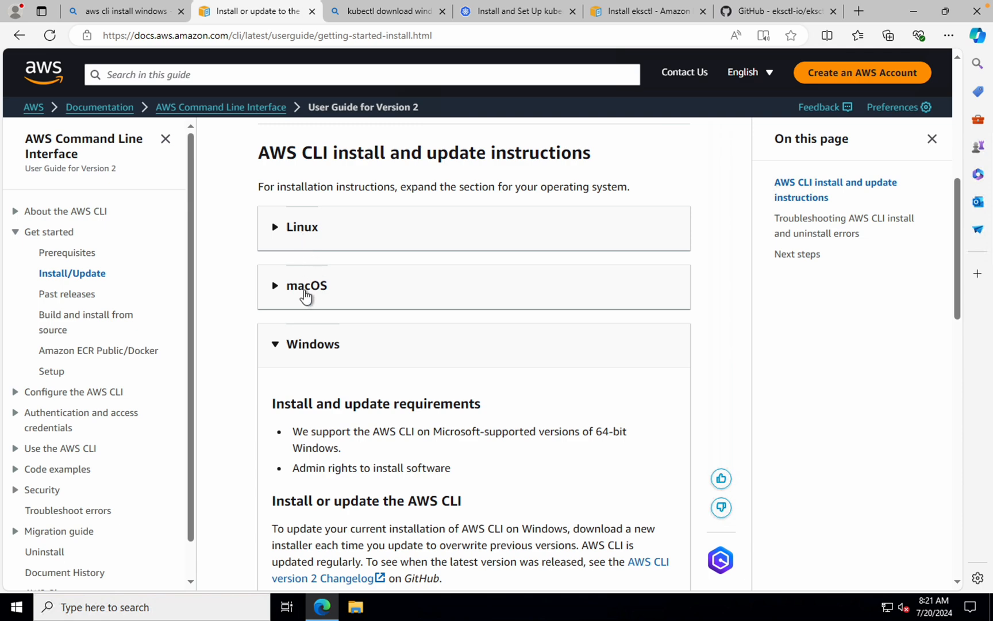
scroll(down, 3)
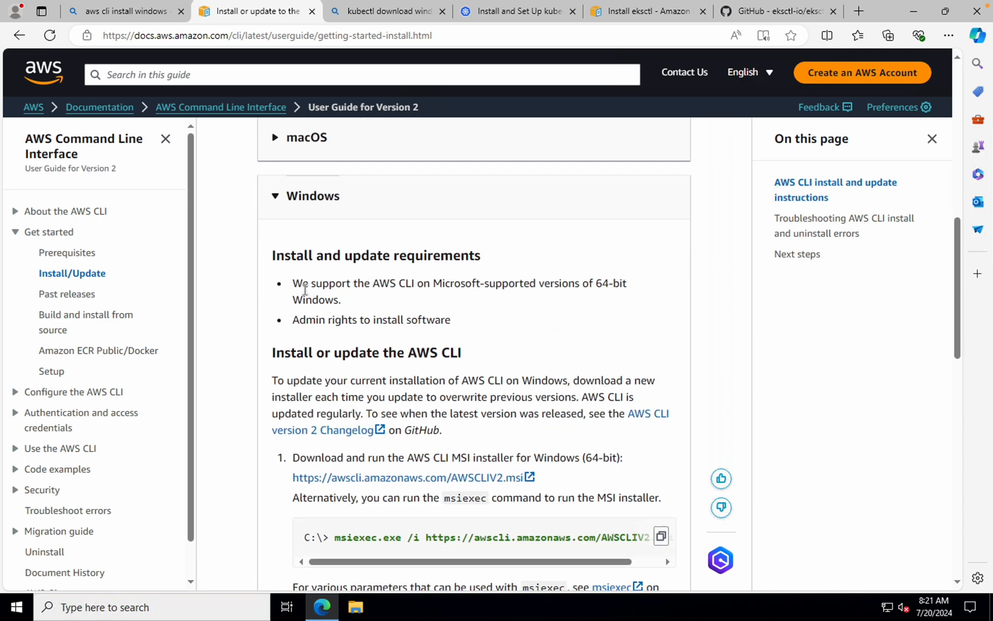
scroll(down, 3)
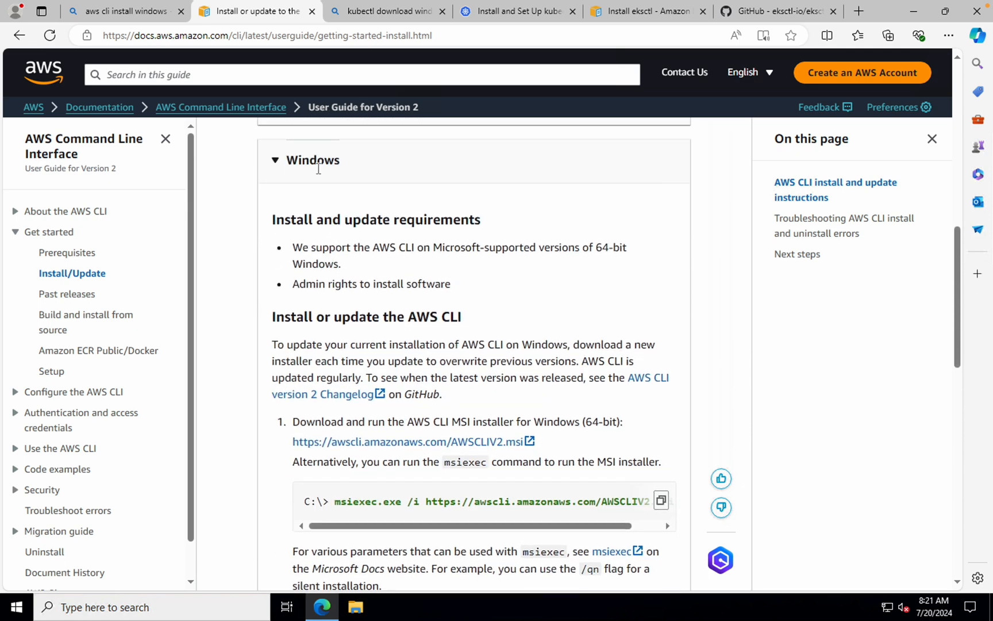
scroll(down, 3)
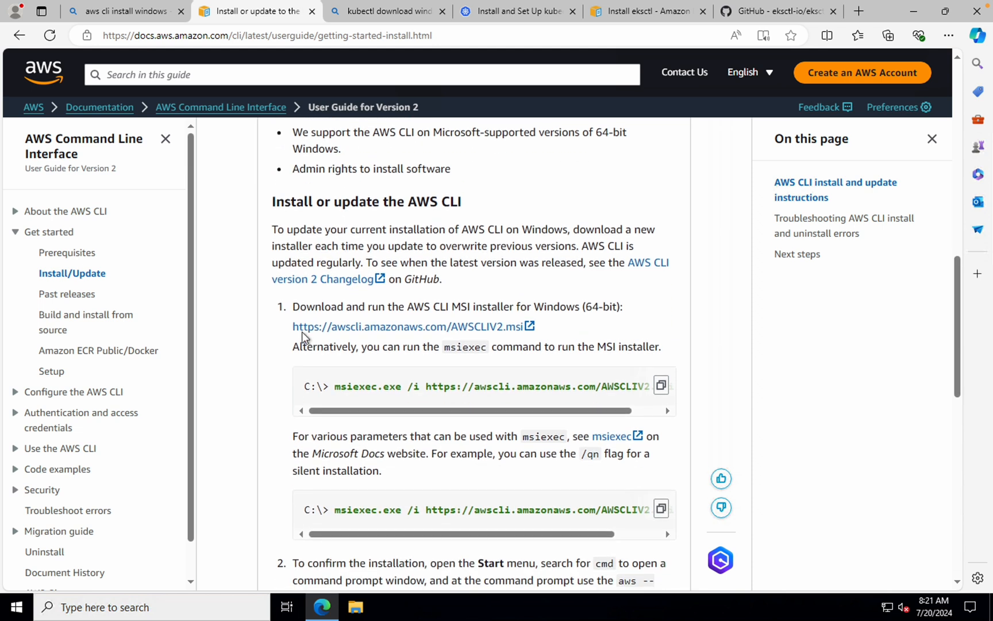
drag(292, 306, 428, 306)
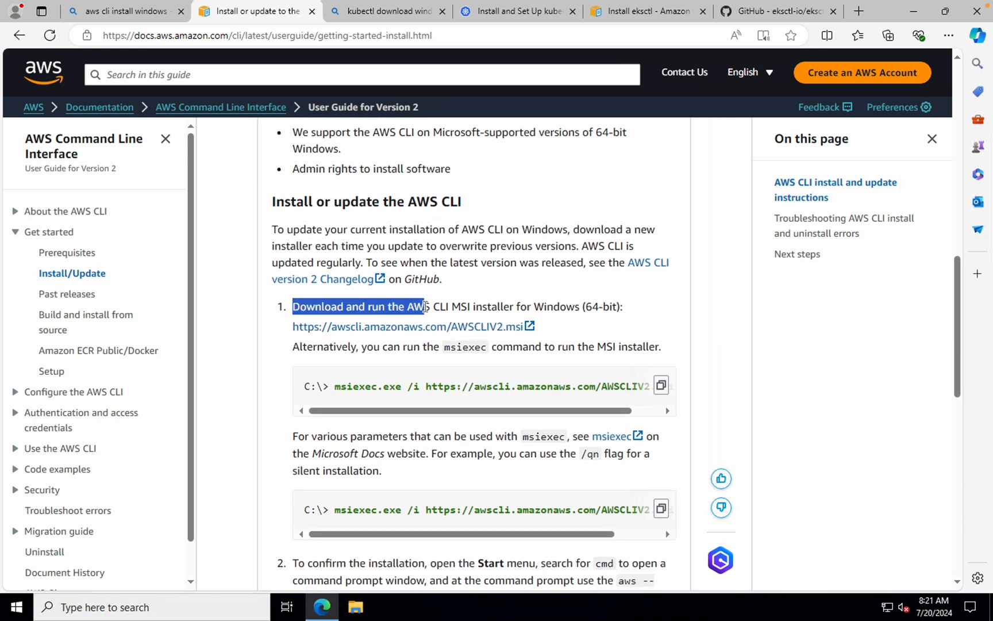
double_click(462, 306)
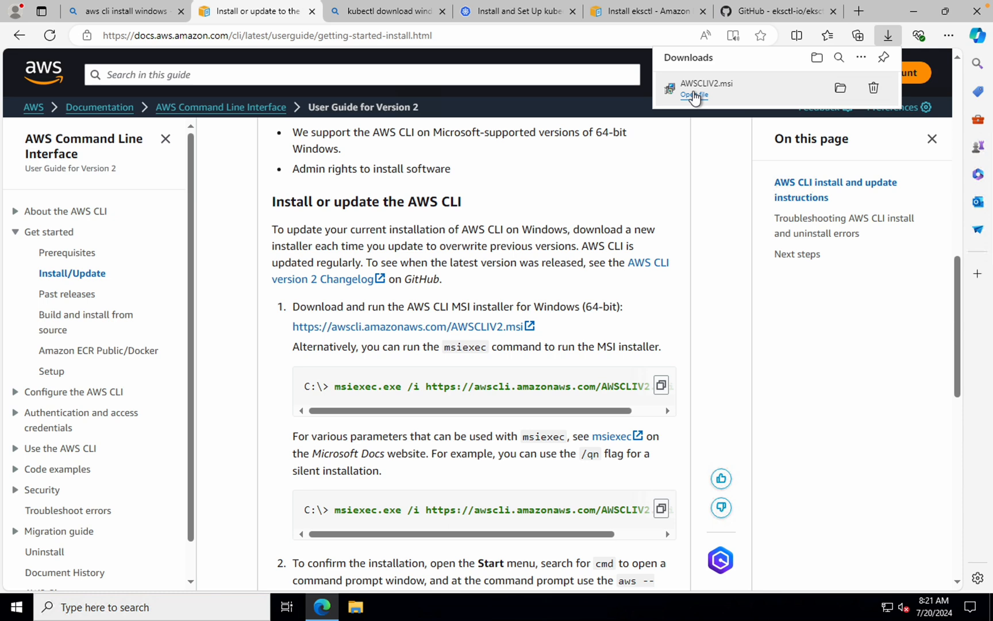
Run AWSCLIV2.msi, accept the license, keep default features, install, and finish the wizard
click(692, 95)
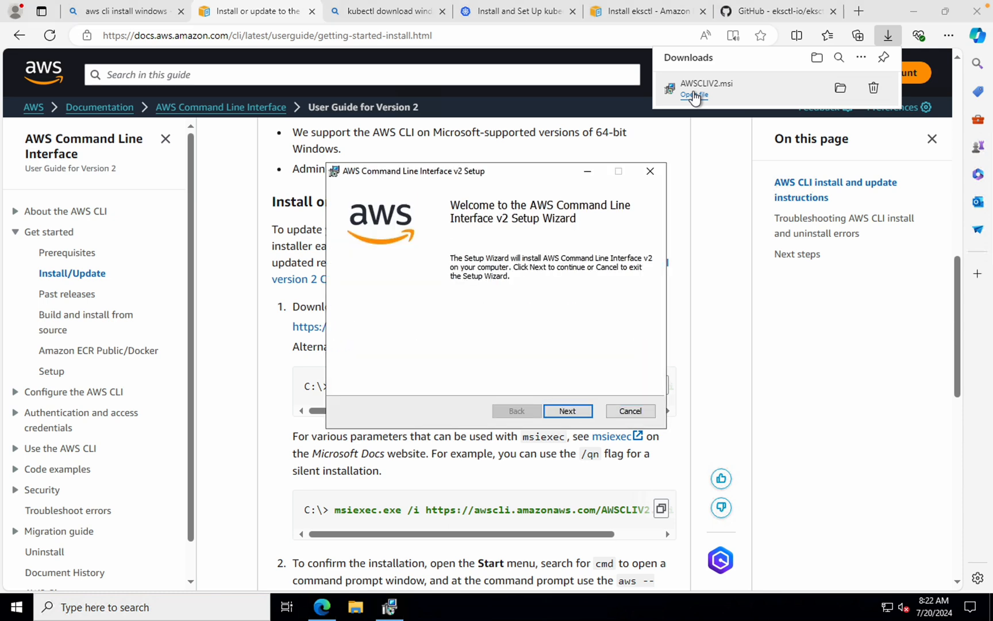
click(568, 410)
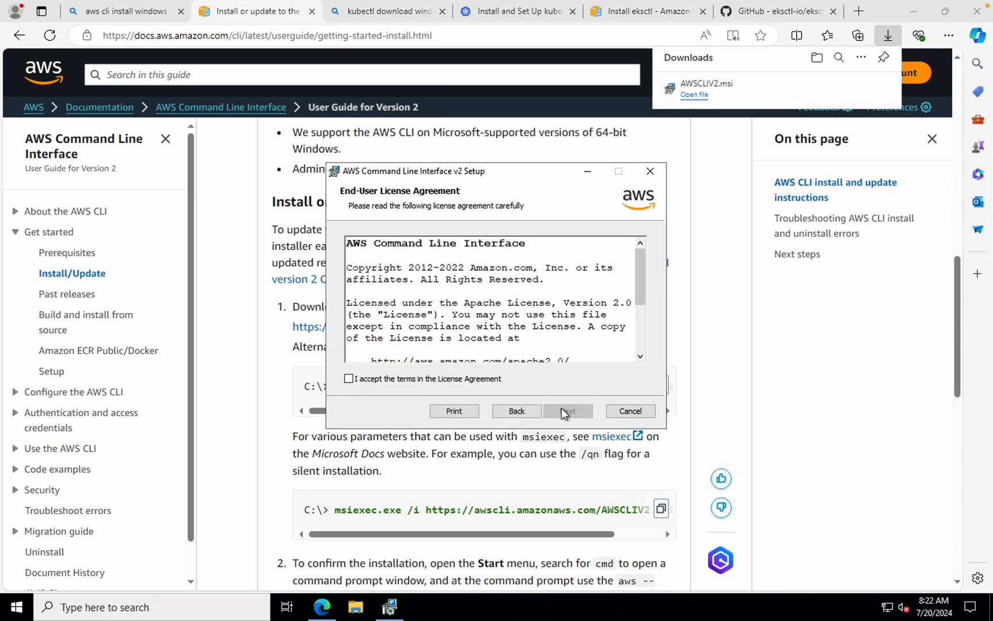
click(349, 378)
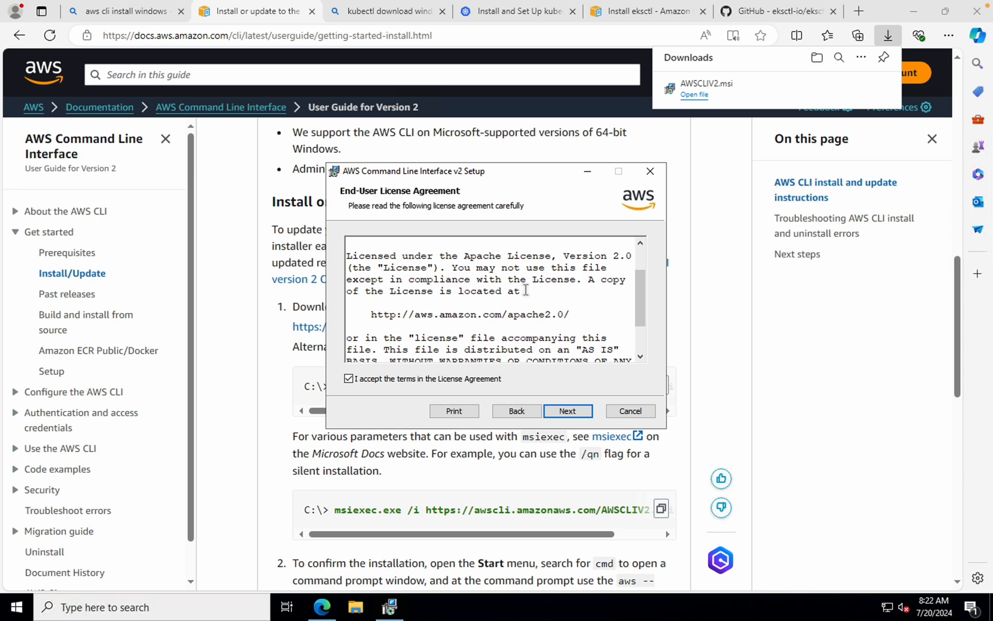
click(566, 410)
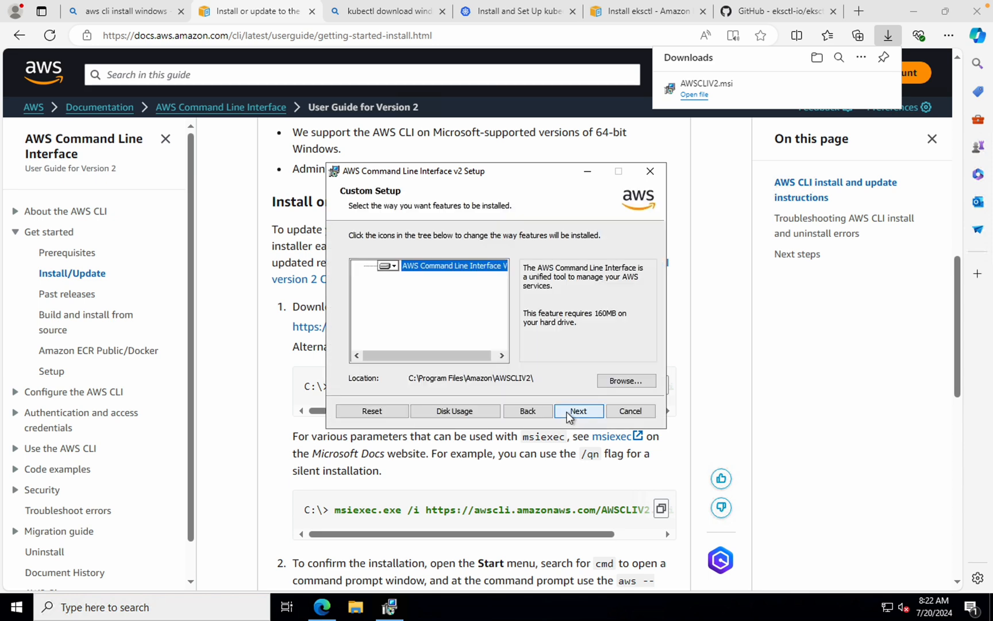
click(577, 410)
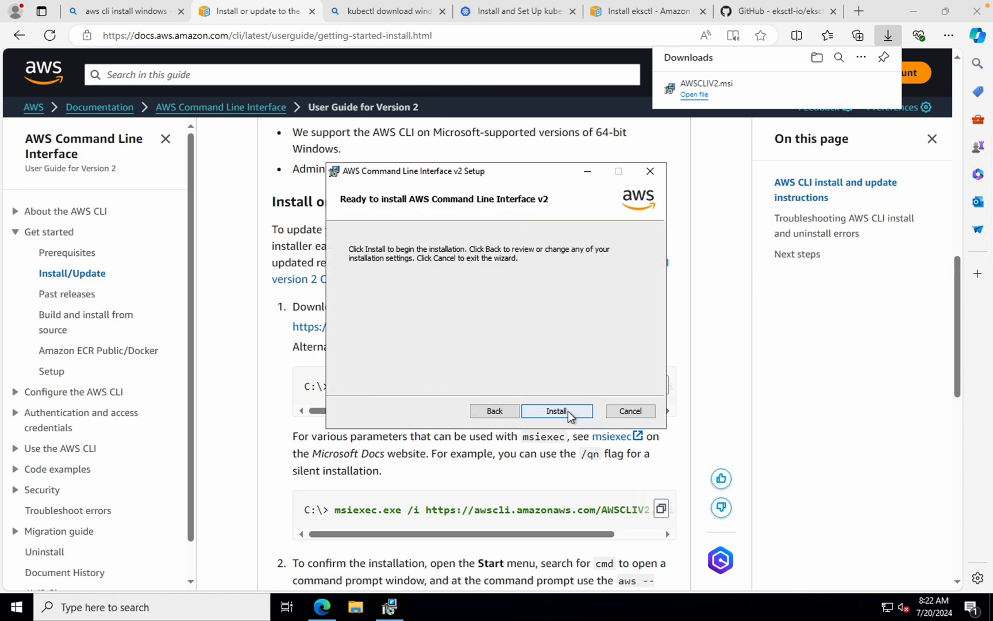
click(556, 410)
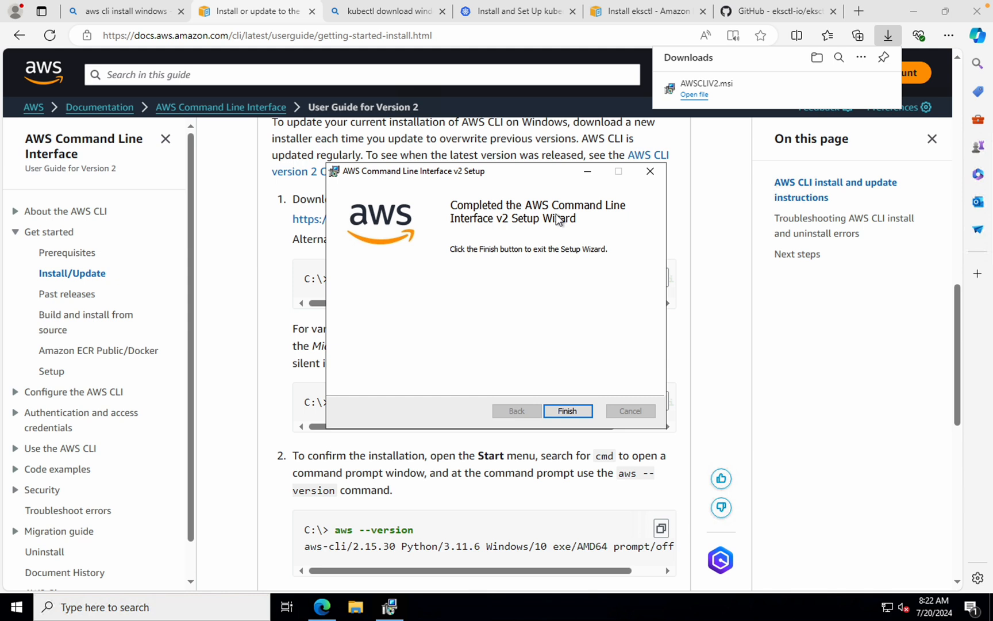
click(566, 410)
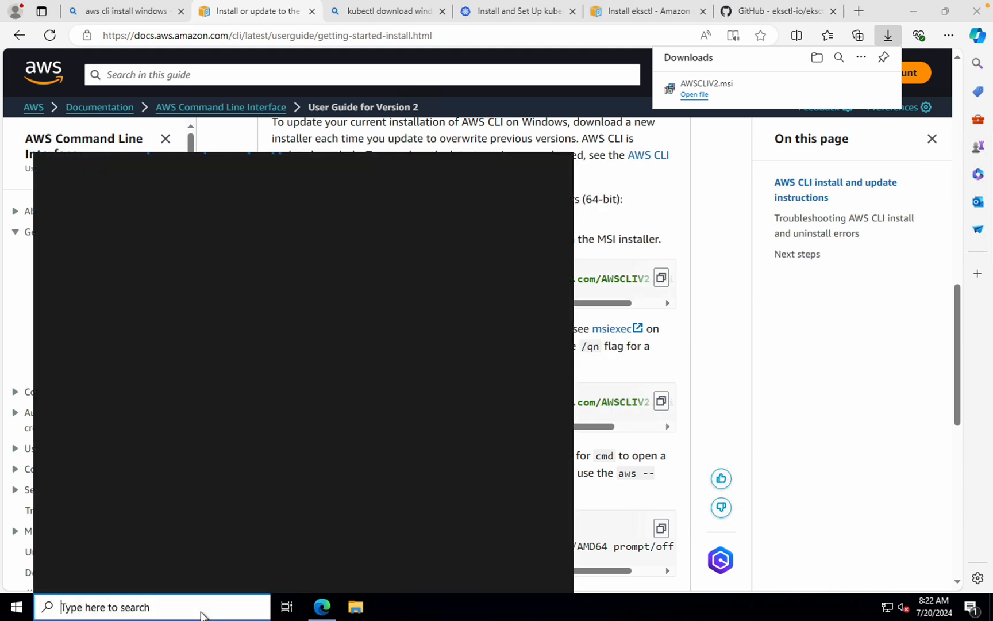
Run aws --version in Command Prompt, confirming aws-cli/2.17.14, then close the window
text(cmd)
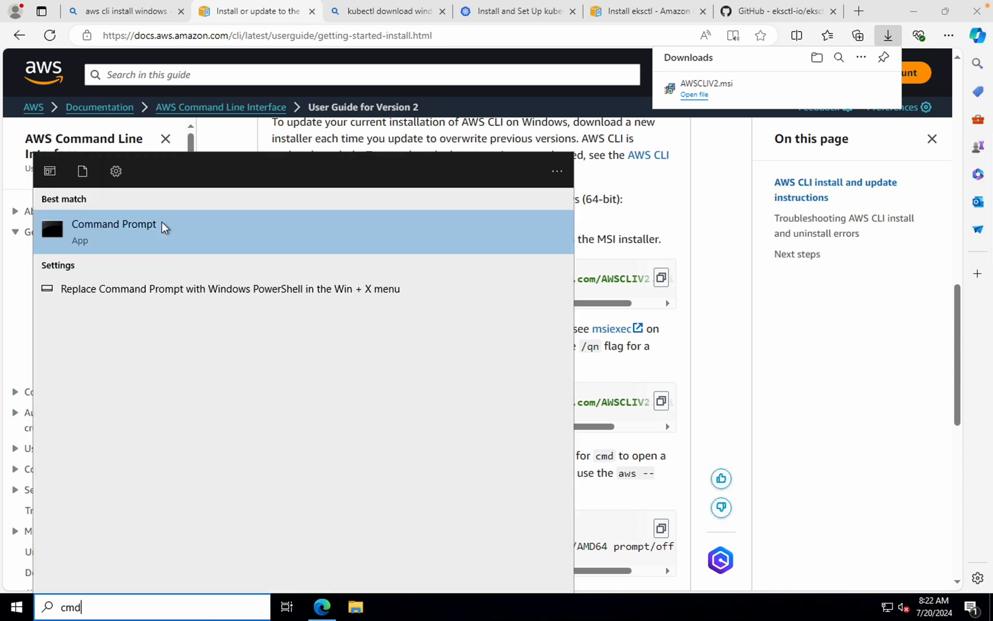
click(113, 231)
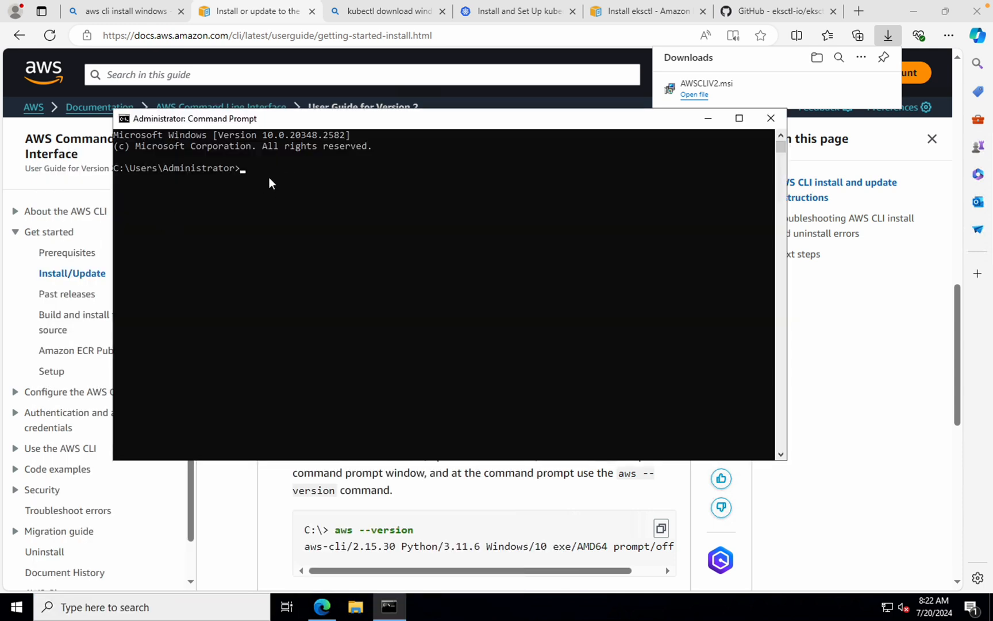
text(aws --version)
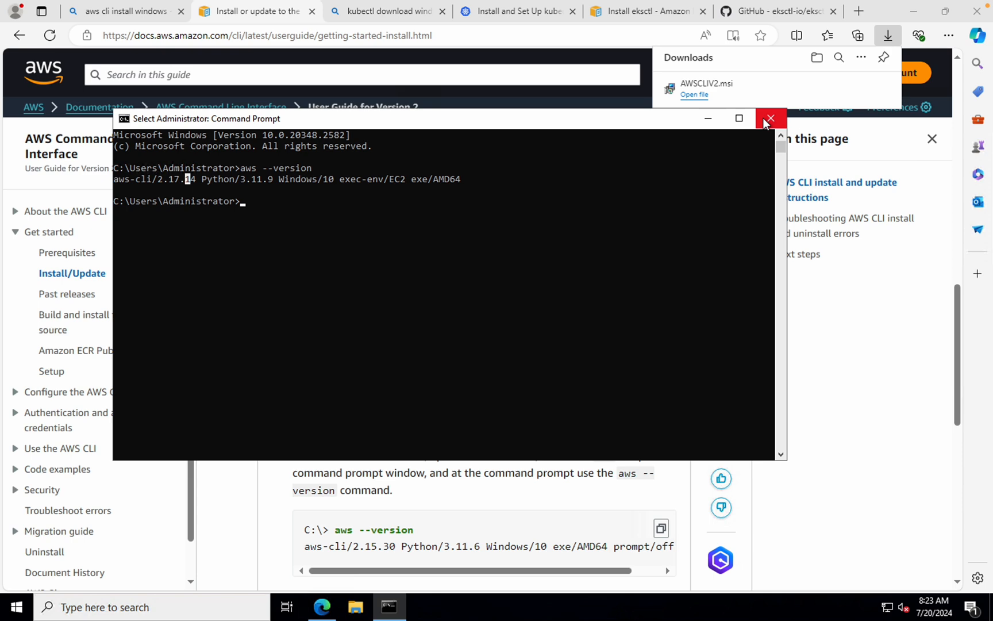
click(770, 118)
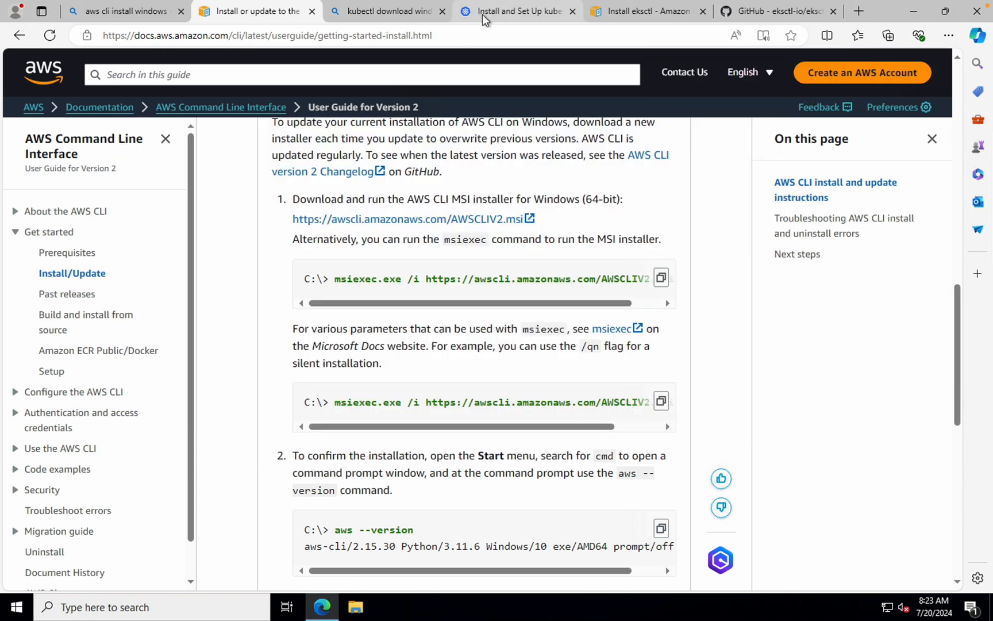
Copy the kubectl 1.30.0 curl.exe download command from the Kubernetes Windows guide
click(513, 11)
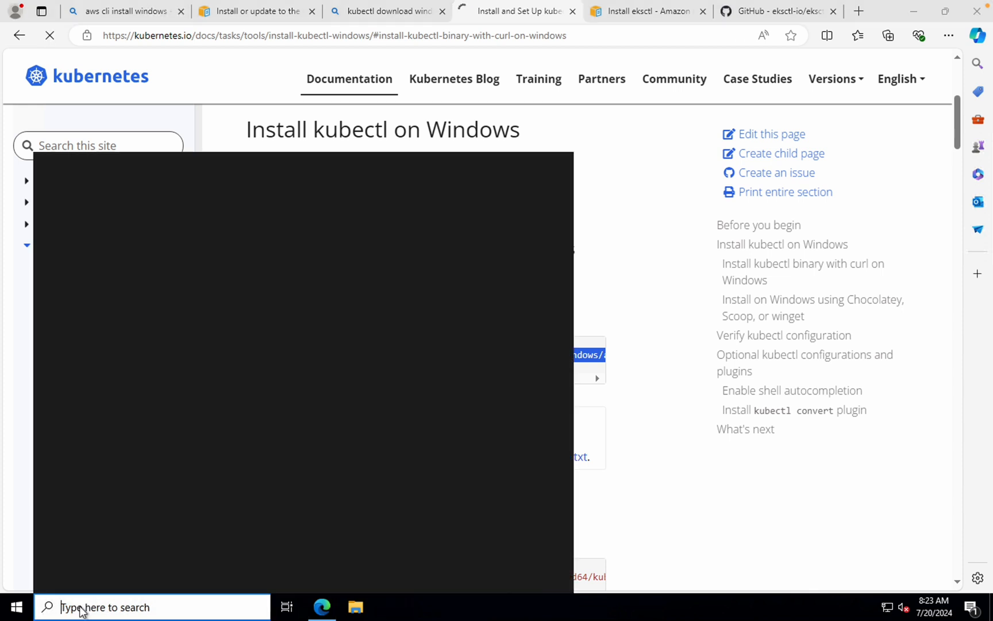
text(cmd)
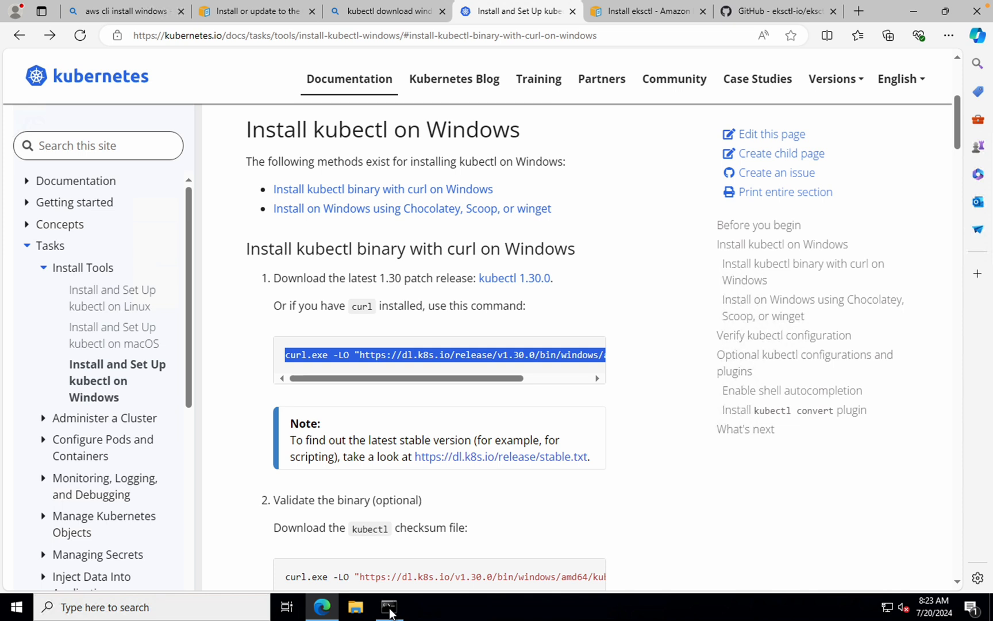
click(389, 607)
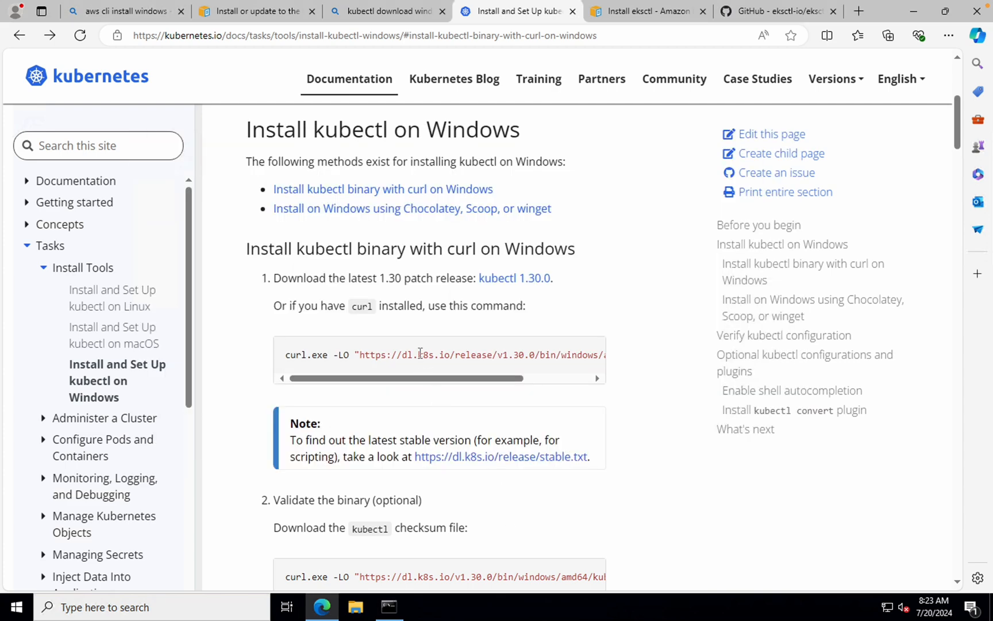
Copy the kubectl checksum file download command from the guide
scroll(down, 3)
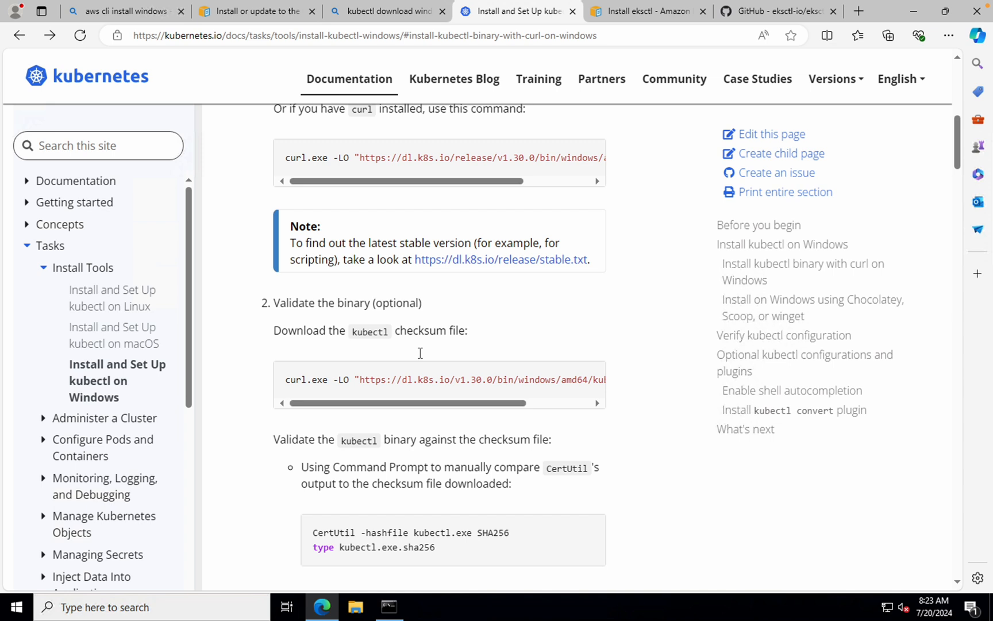
scroll(down, 3)
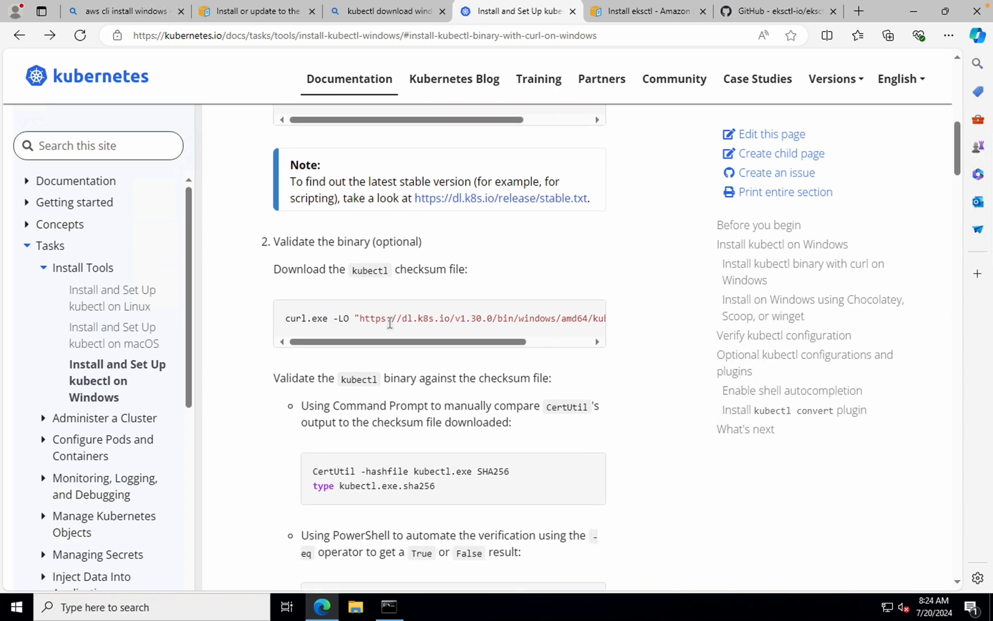
right_click(443, 318)
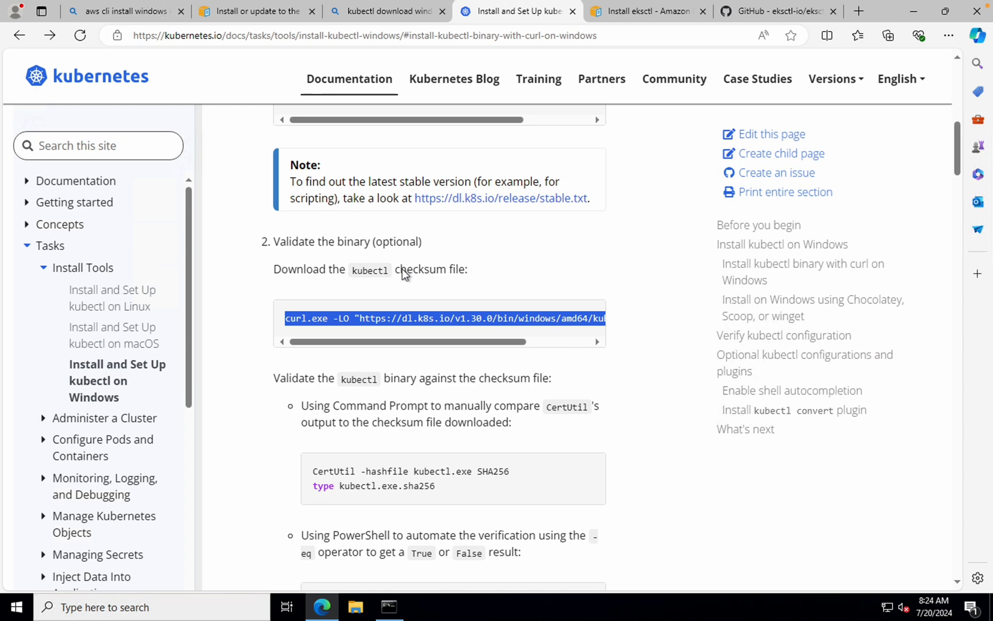
scroll(down, 3)
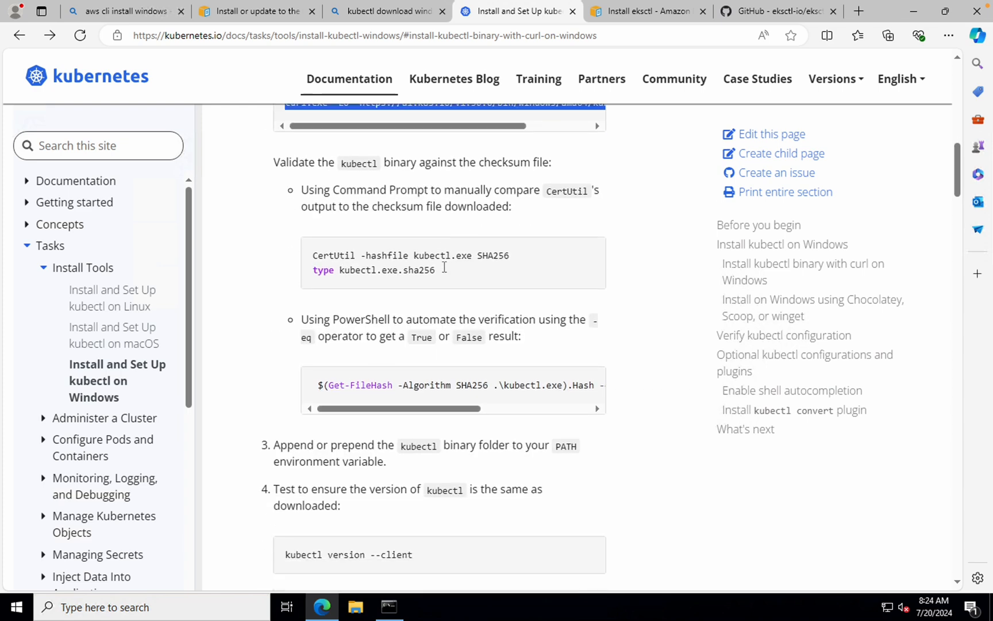
scroll(down, 3)
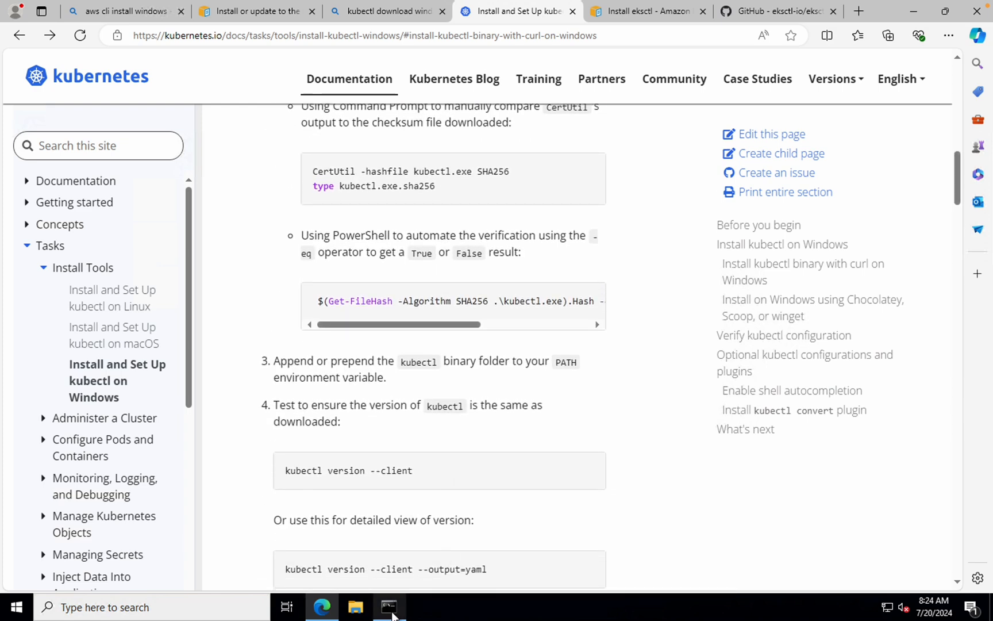
Run the checksum download and kubectl version --client, confirming client version v1.30.0
click(389, 607)
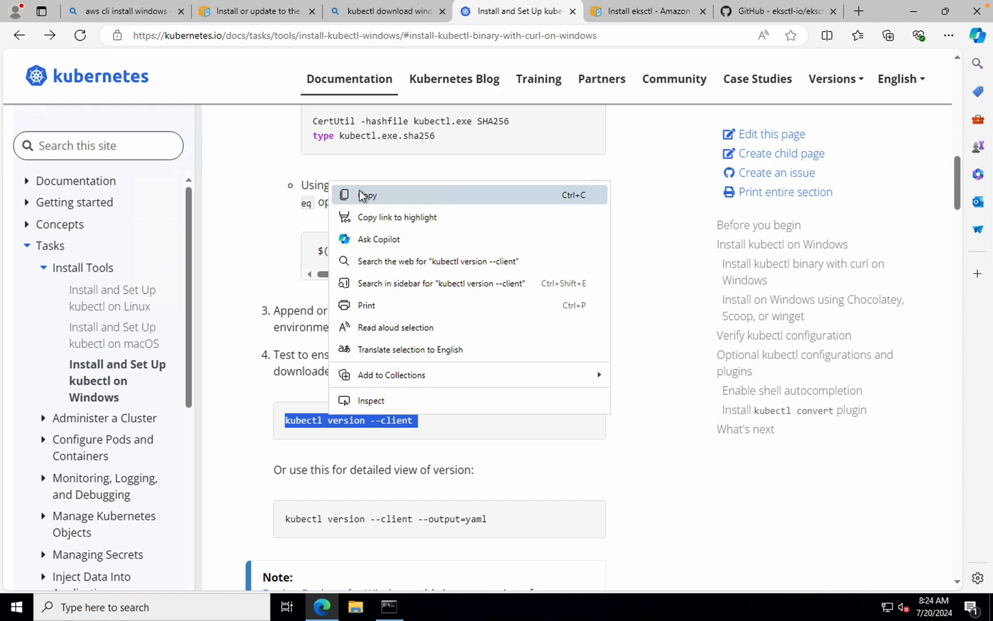
click(389, 607)
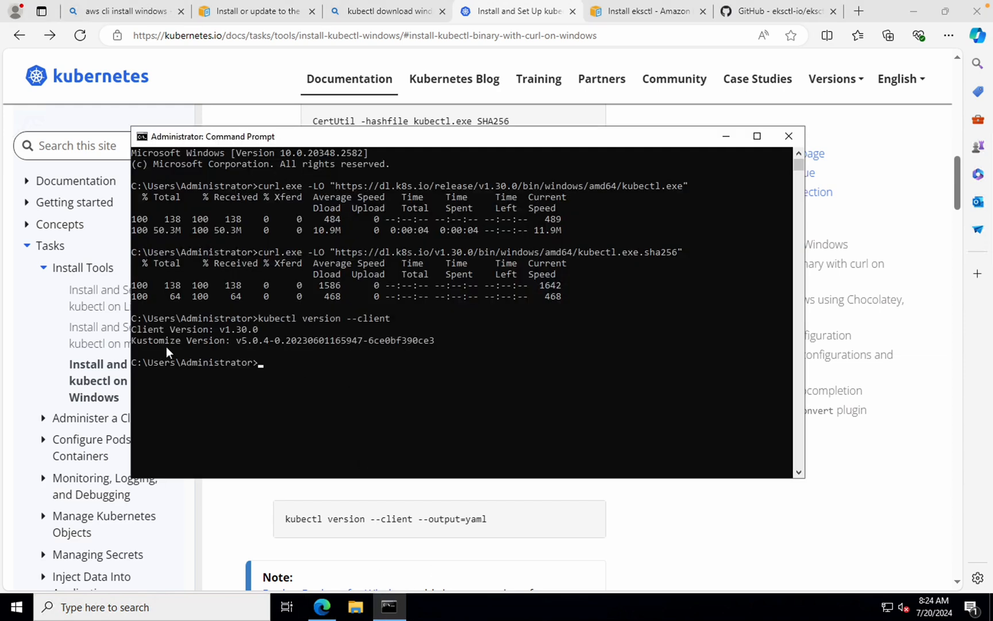
mouse_move(222, 336)
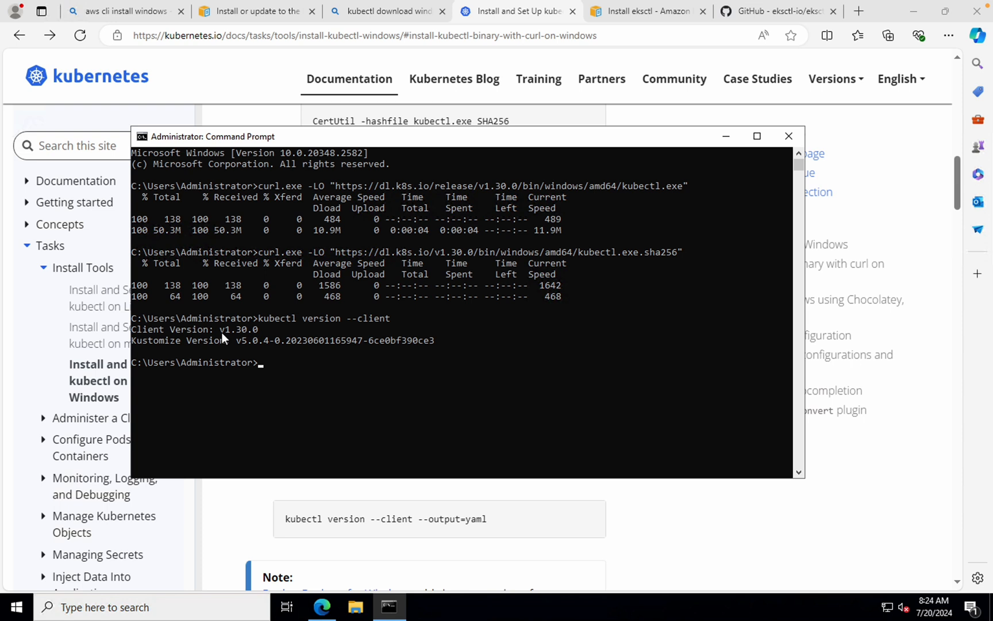
drag(219, 329, 262, 329)
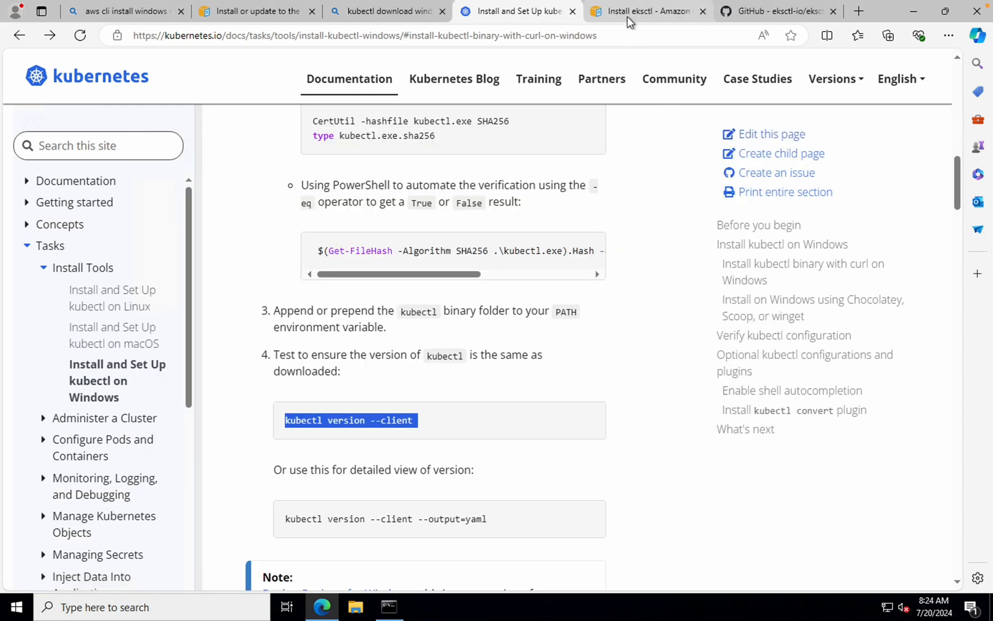
Review the Chocolatey instructions, then select 'choco install -y eksctl' in the AWS eksctl guide
click(645, 12)
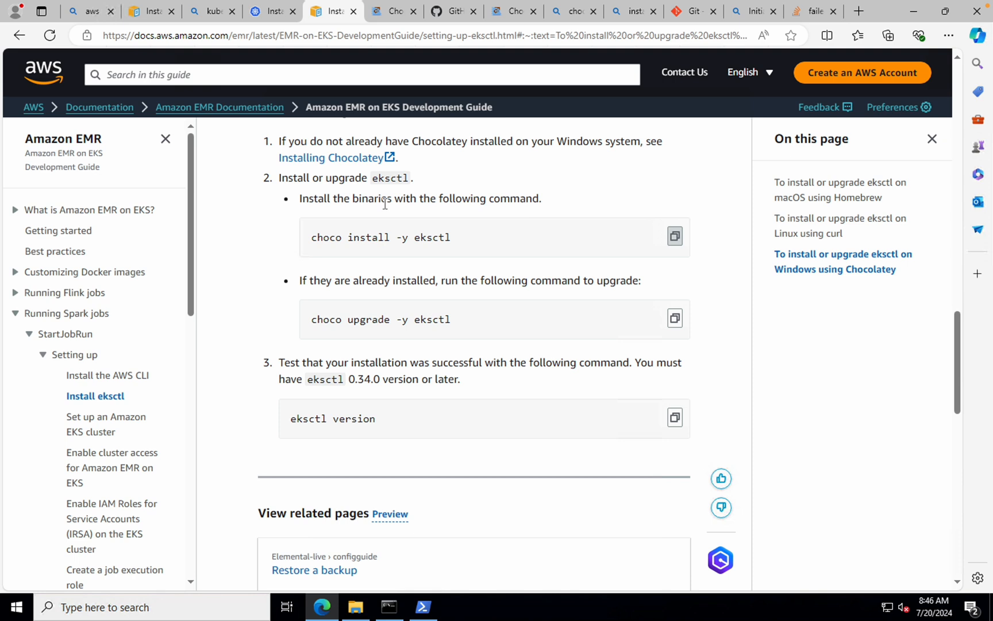
mouse_move(331, 247)
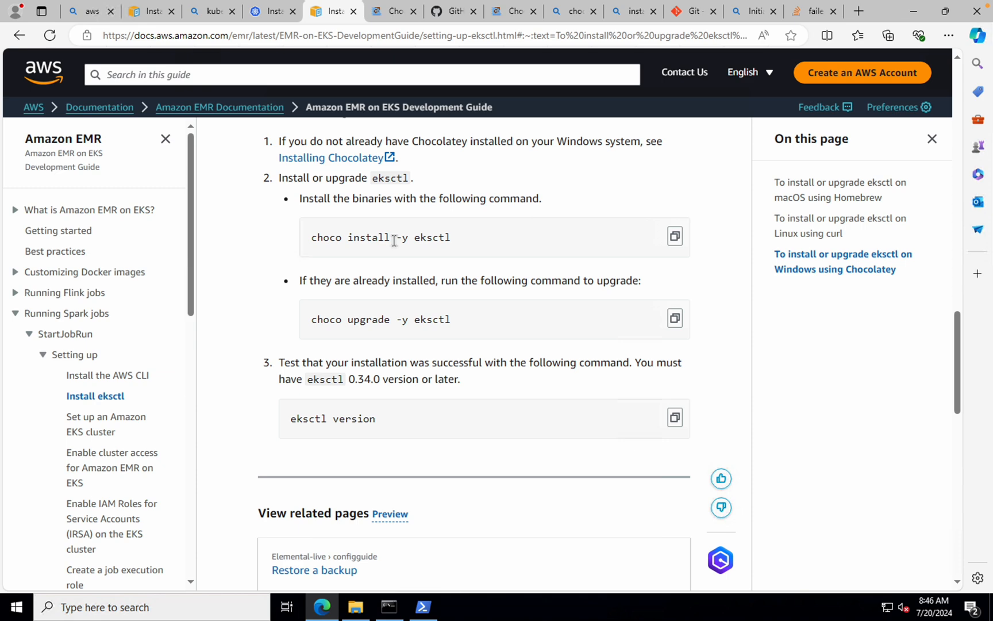
mouse_move(385, 68)
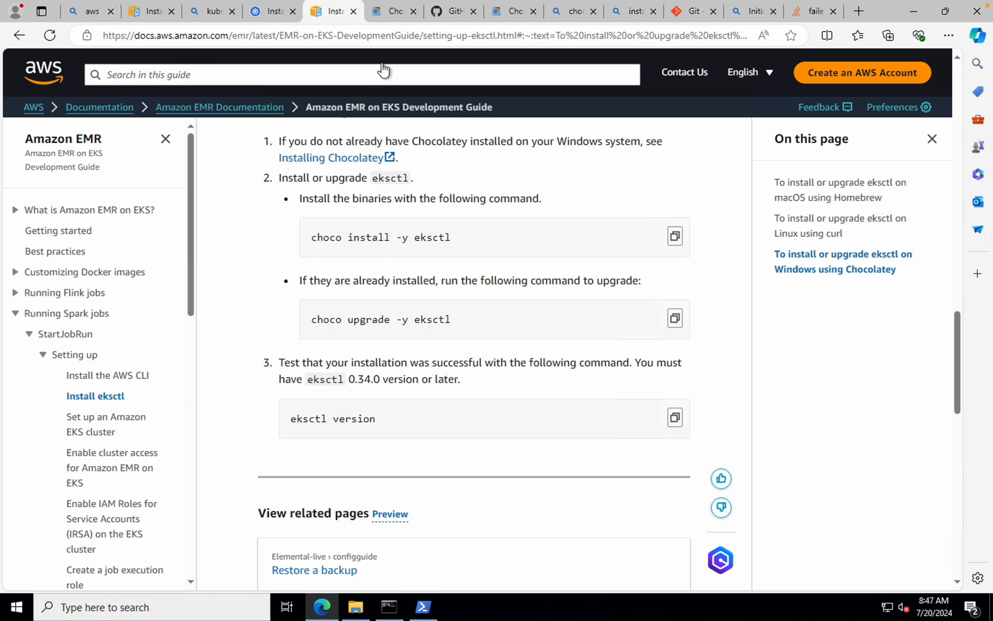
click(393, 12)
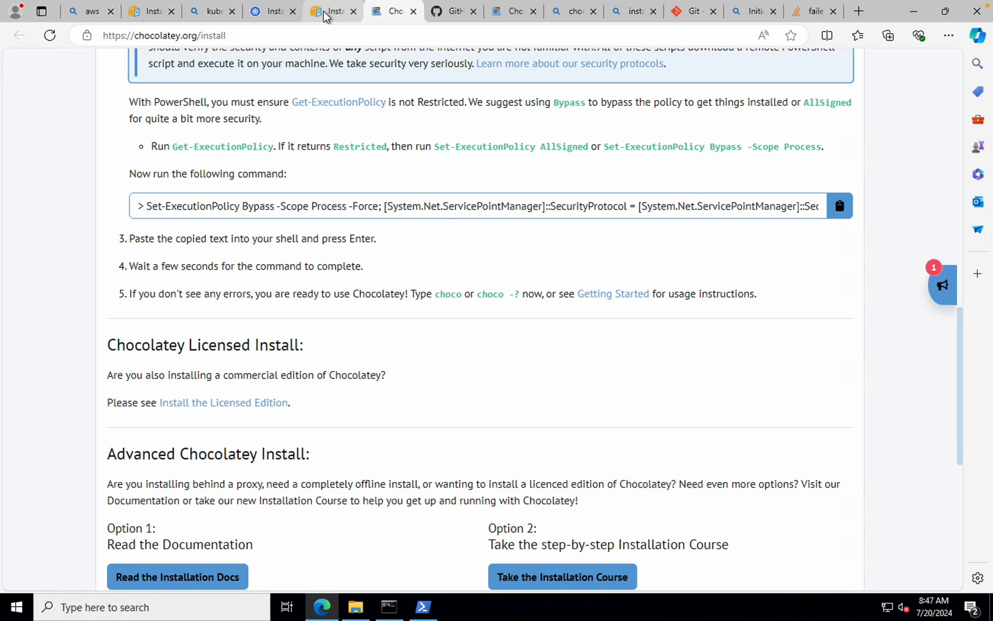
click(333, 12)
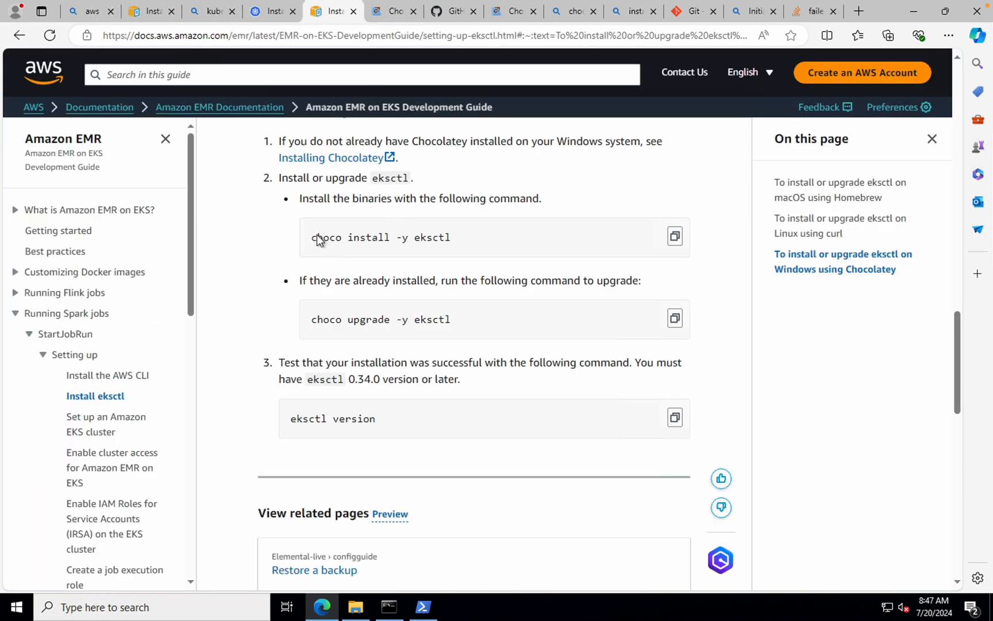
double_click(380, 237)
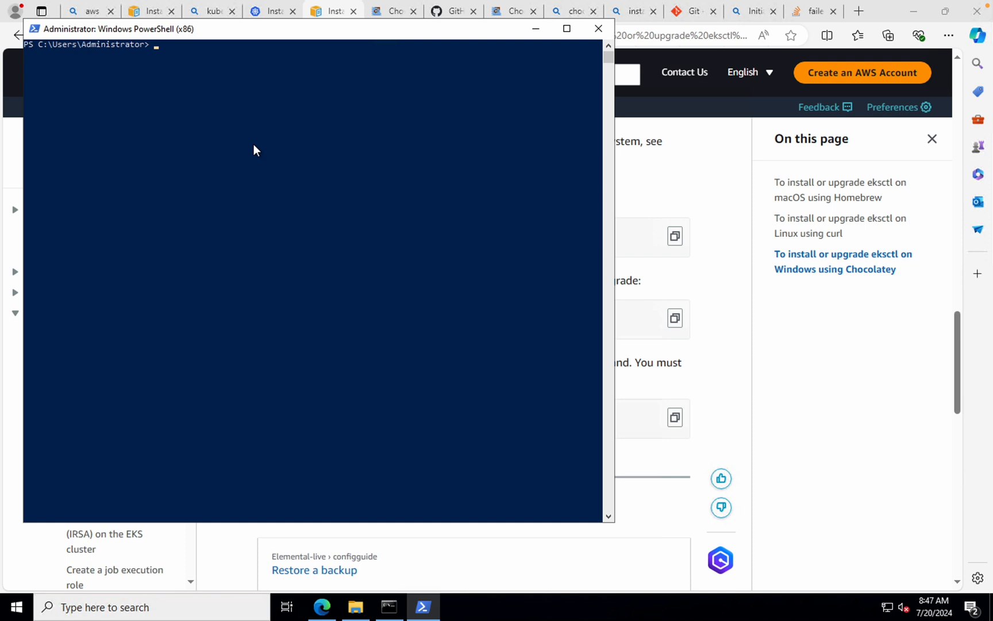
Run 'choco install -y eksctl' in PowerShell to install eksctl v0.187.0
text(choco install -y eksctl)
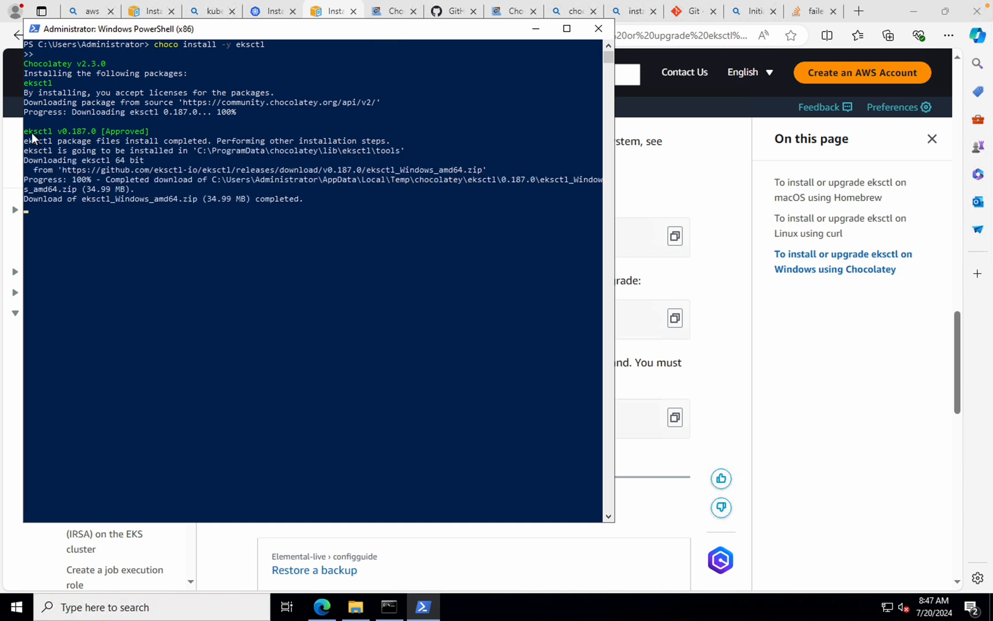
mouse_move(68, 139)
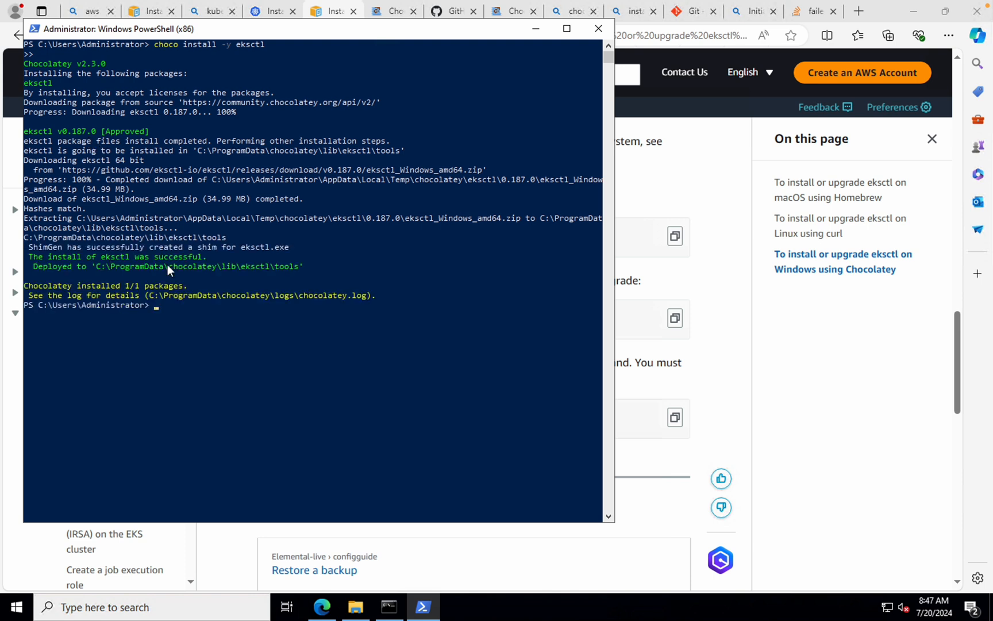
mouse_move(141, 298)
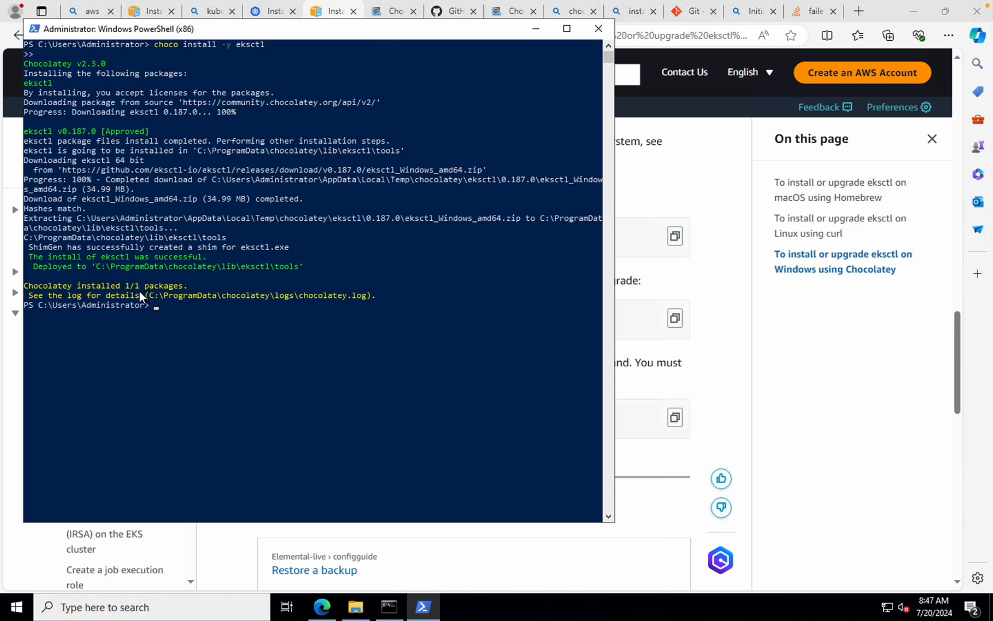
mouse_move(114, 227)
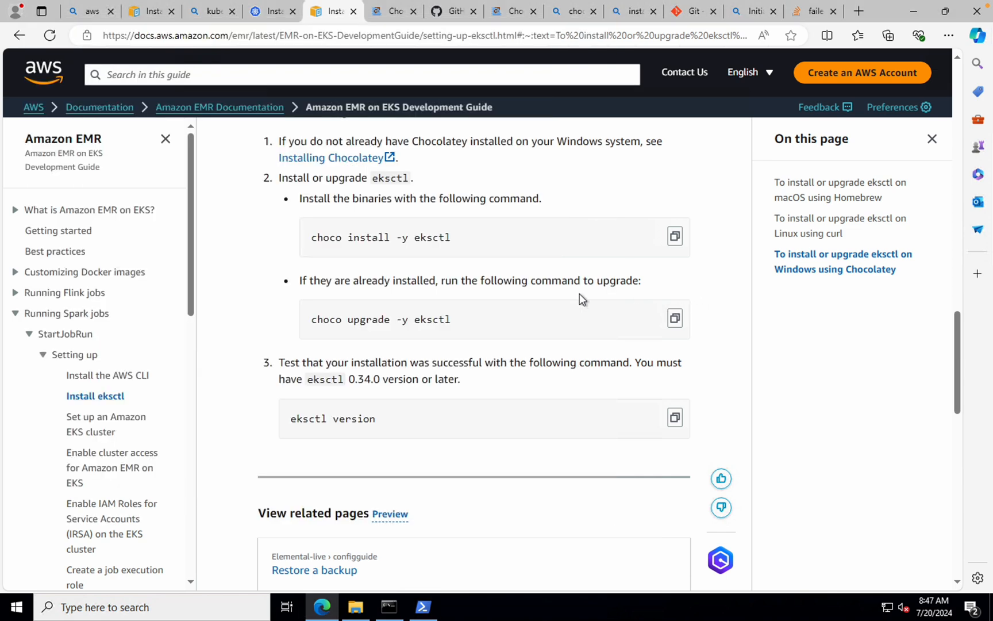
Run 'choco upgrade -y eksctl' (v0.187.0 already latest), then run 'eksctl version' in PowerShell
double_click(380, 319)
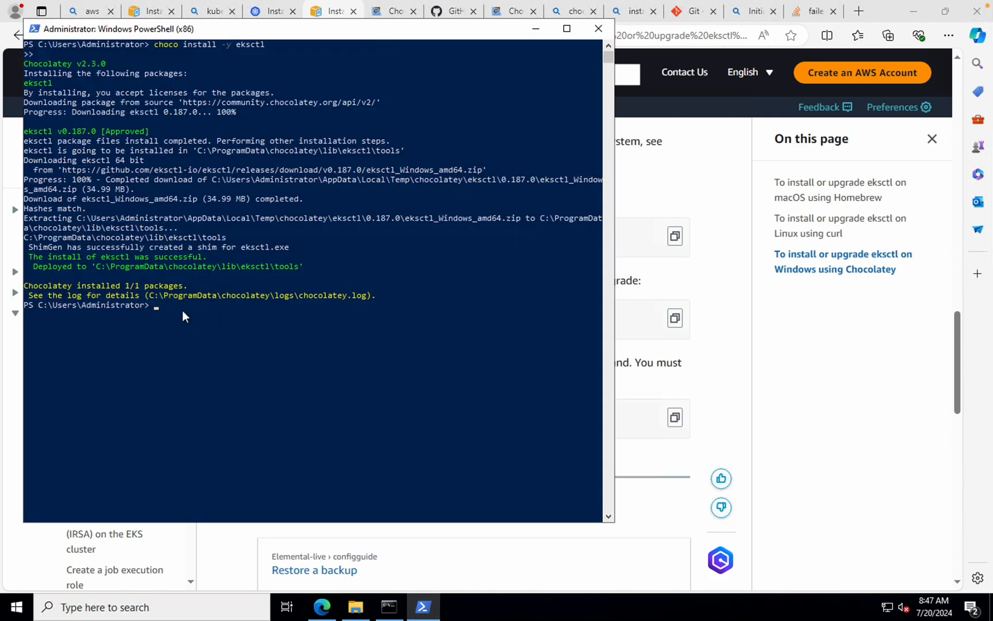
text(choco upgrade -y eksctl)
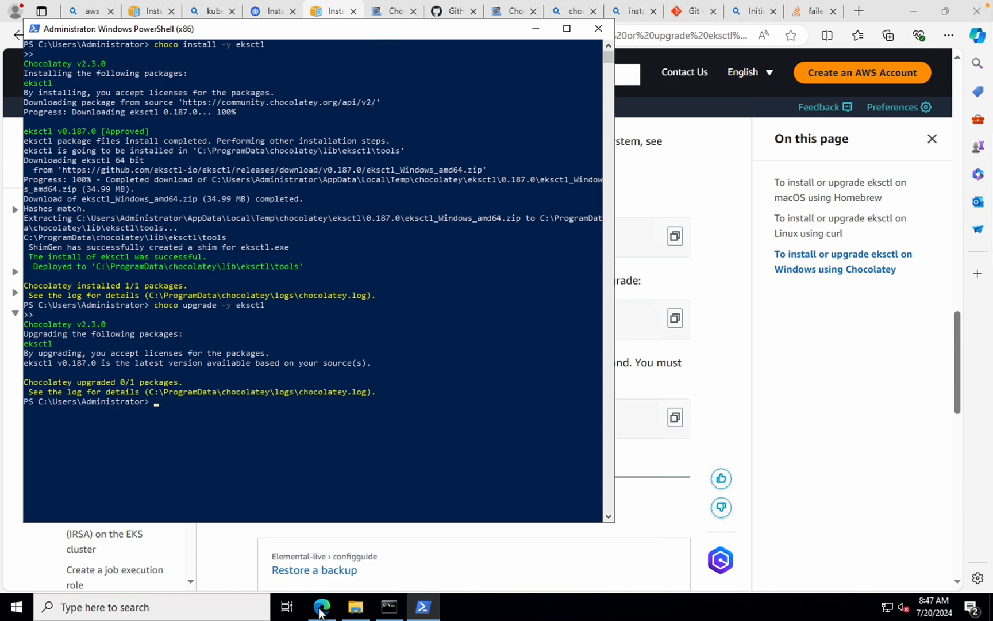
click(322, 607)
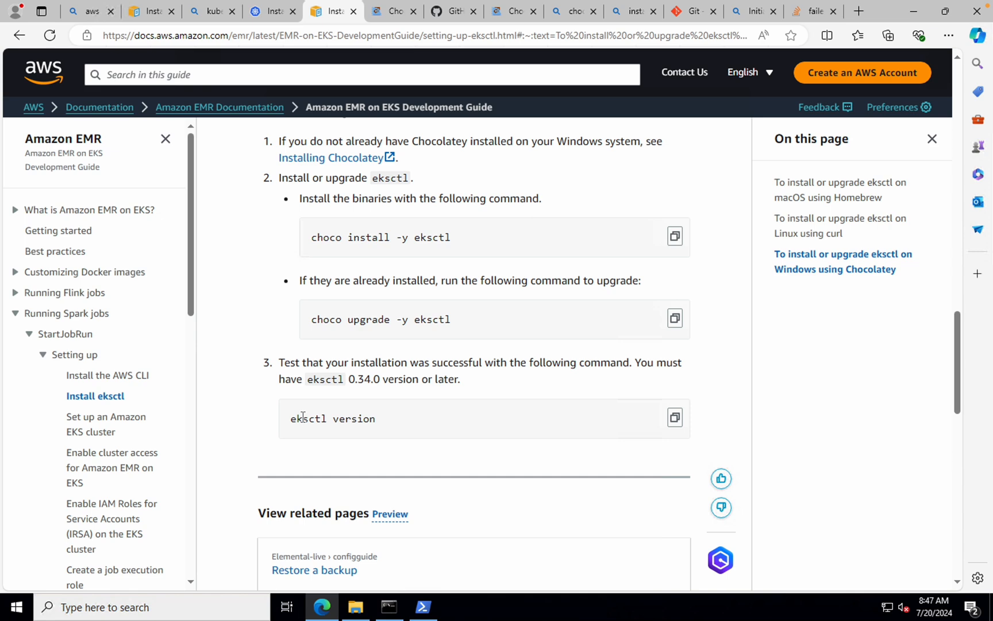
right_click(332, 418)
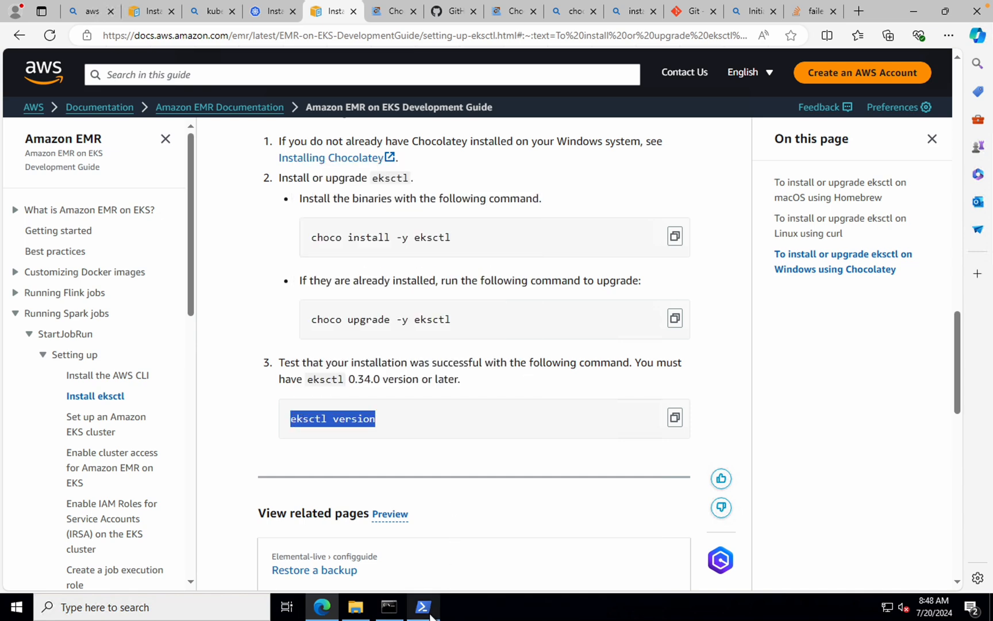
click(423, 607)
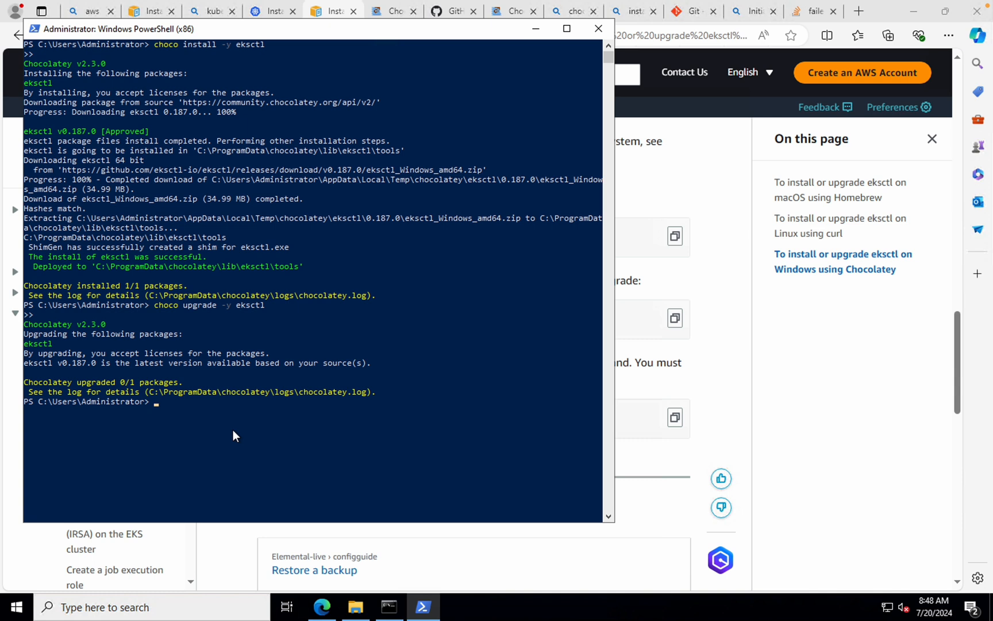
text(eksctl version)
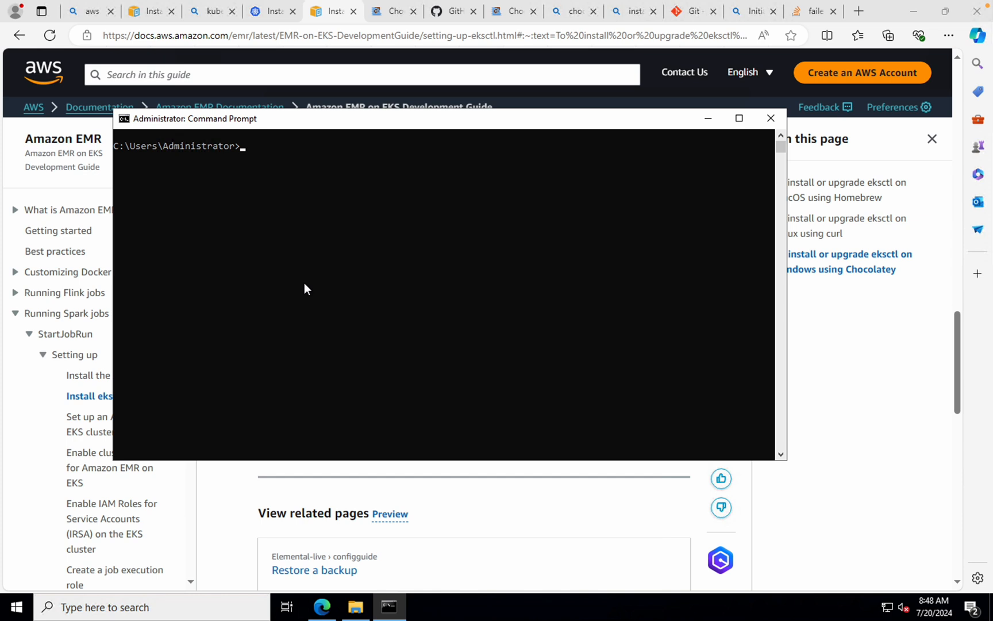
Start 'aws configure' in the administrator Command Prompt
text(aws con)
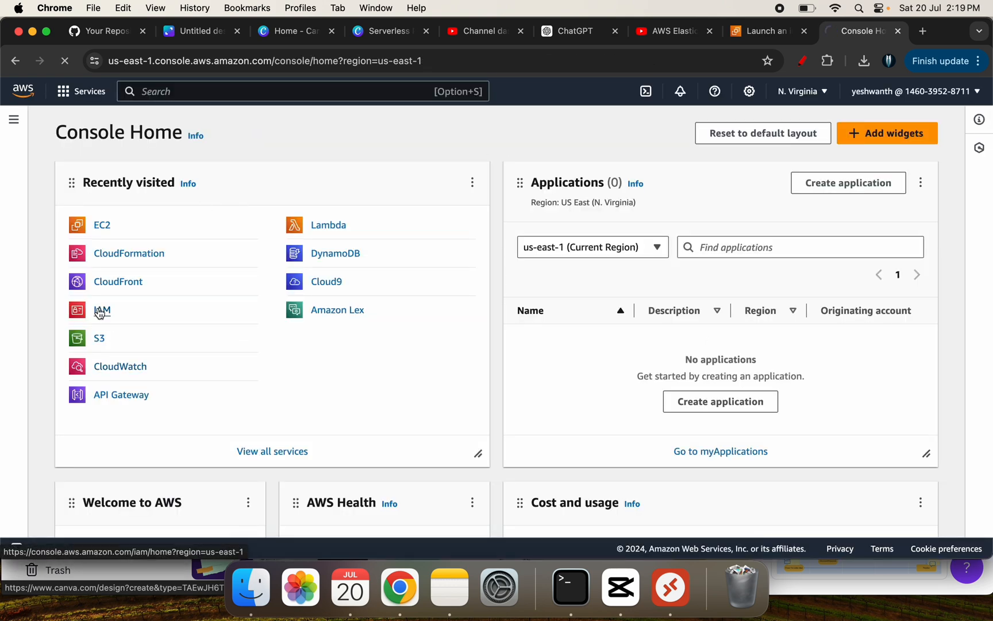
Open the IAM user's Security credentials page in the AWS Console
click(102, 311)
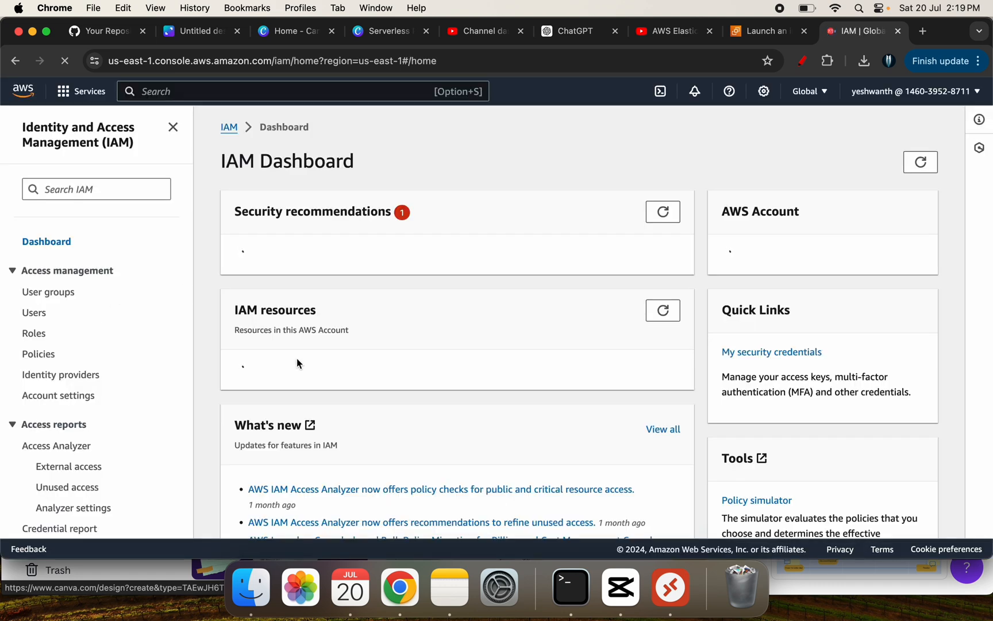
click(34, 312)
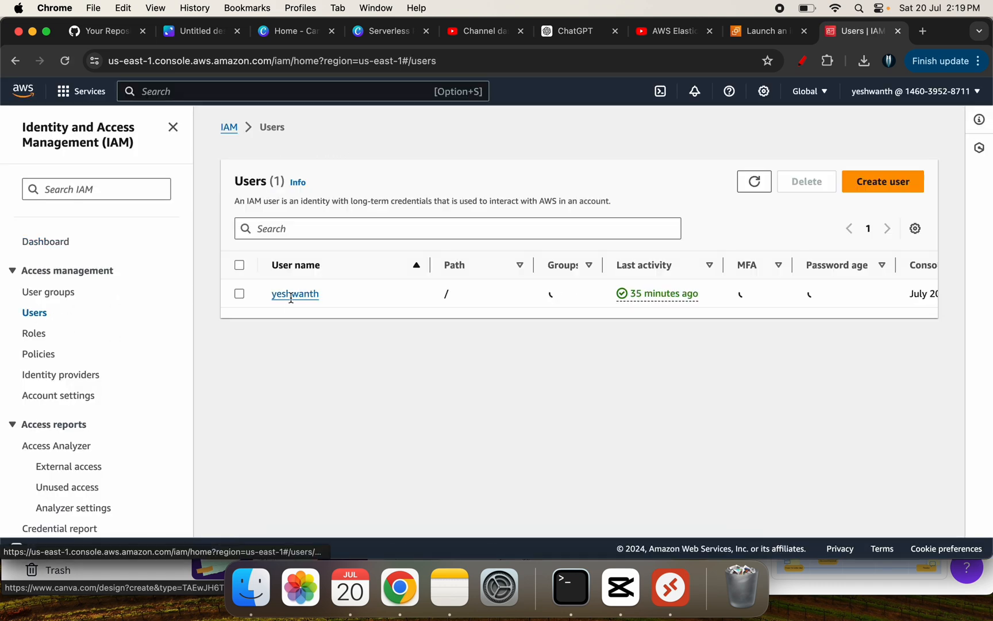
click(294, 294)
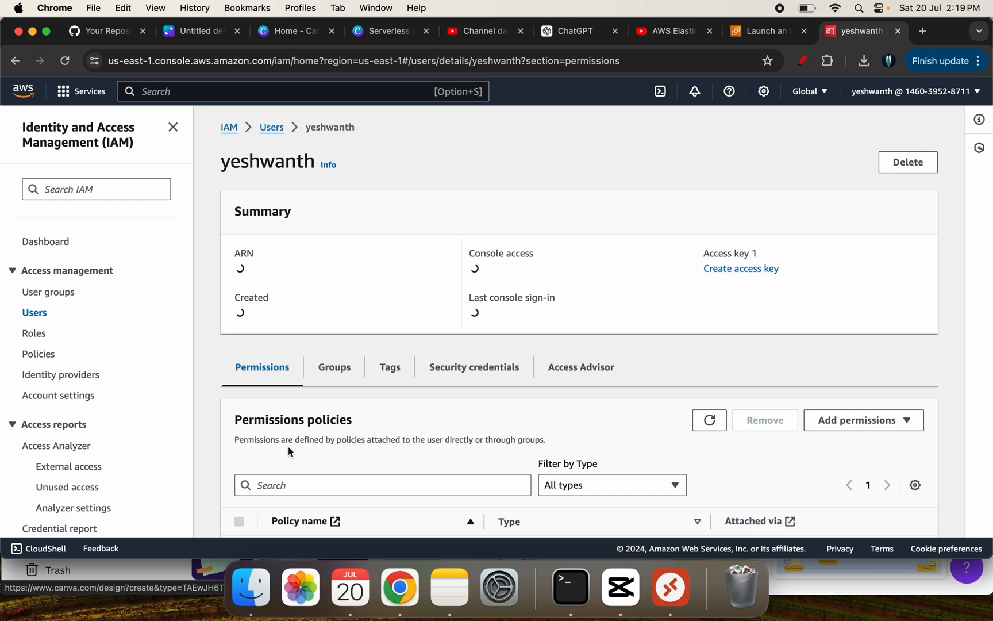
click(473, 367)
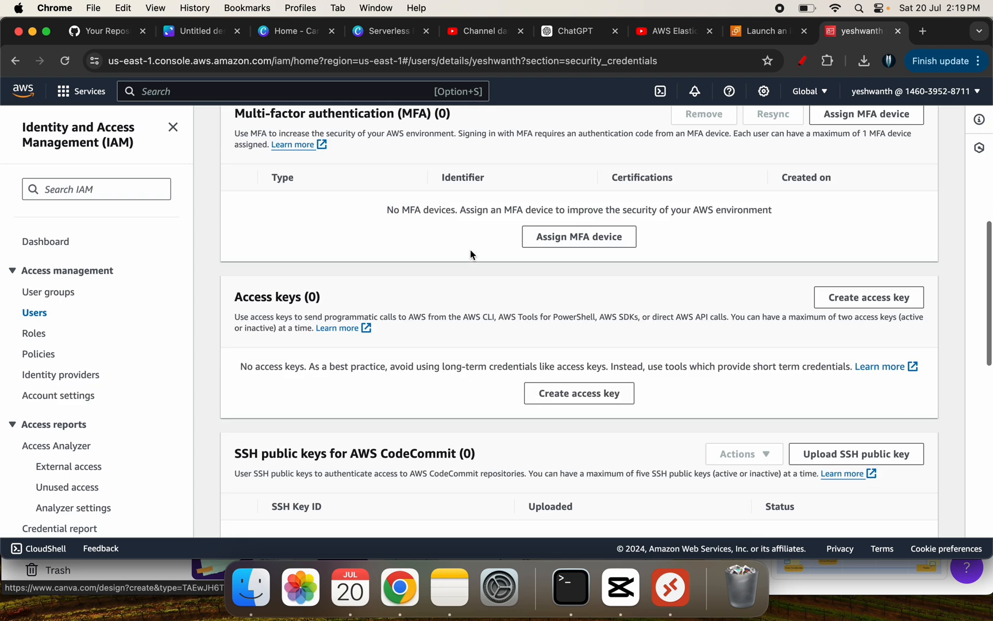
scroll(down, 3)
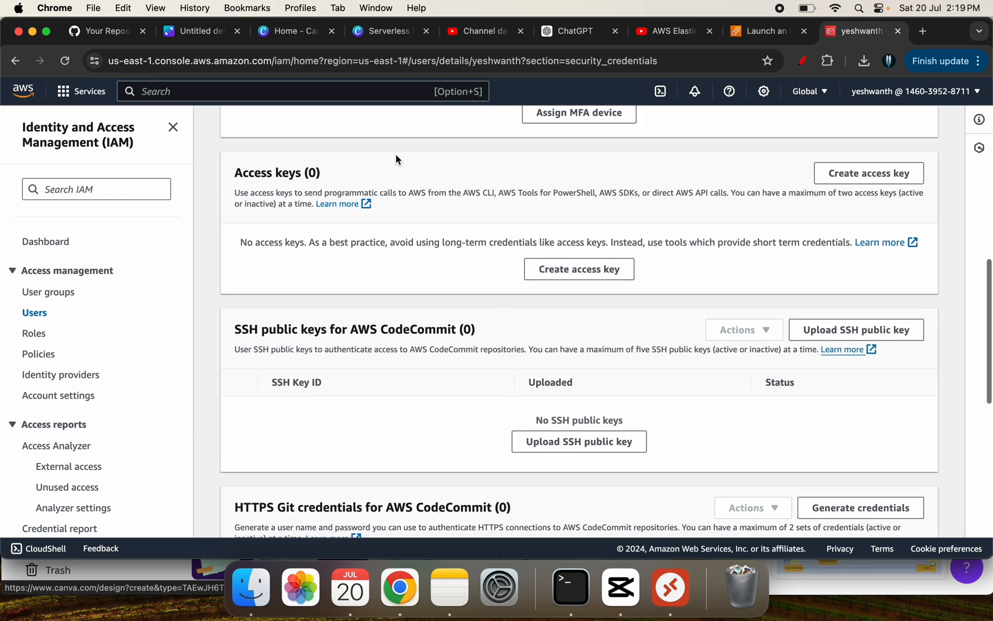
Create a new access key after acknowledging the recommendation, and copy its access key ID
click(868, 173)
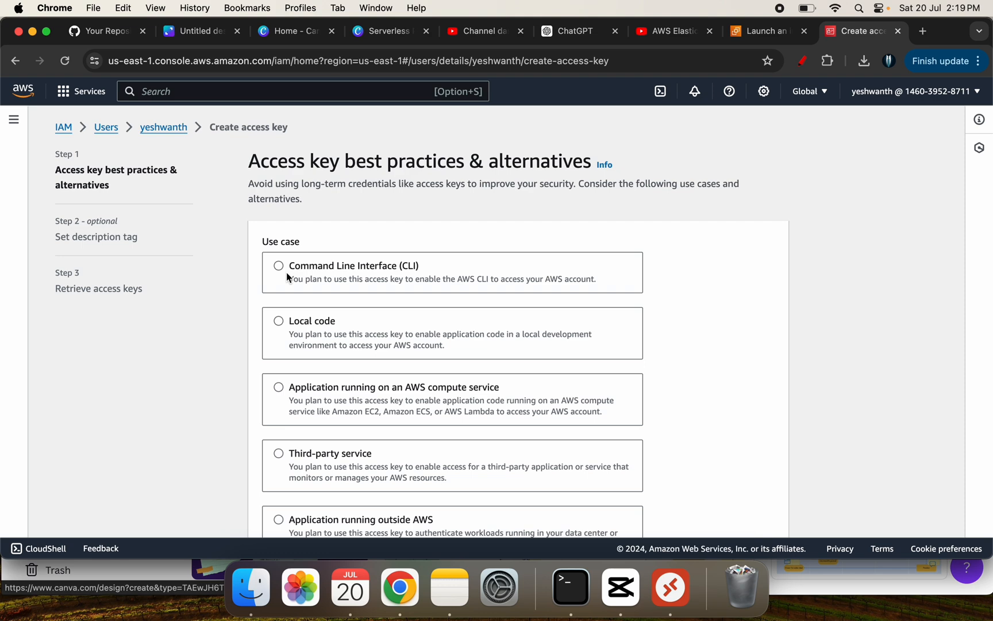
scroll(down, 3)
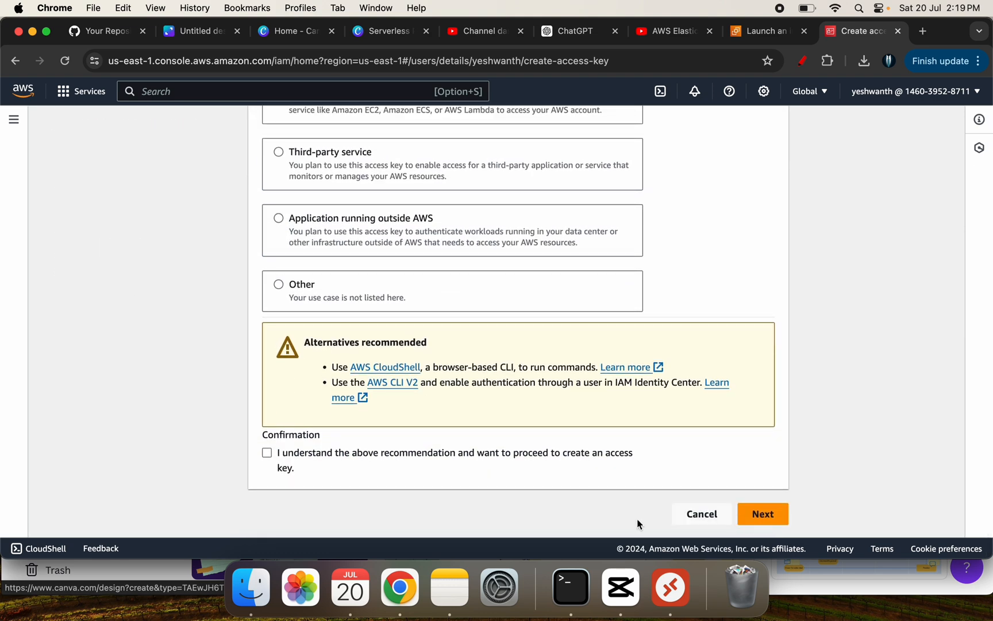
click(266, 453)
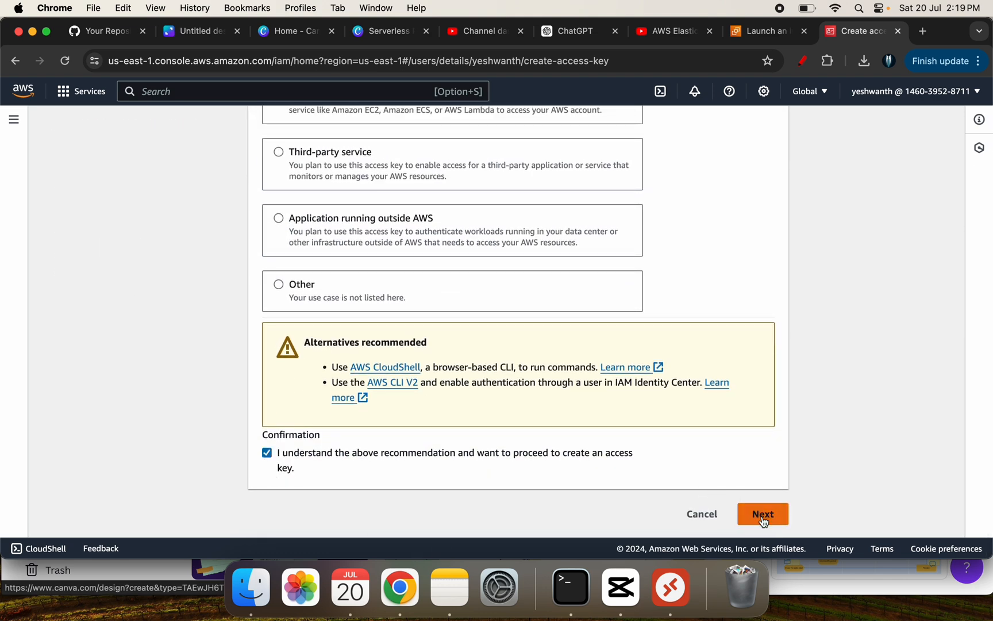
click(763, 514)
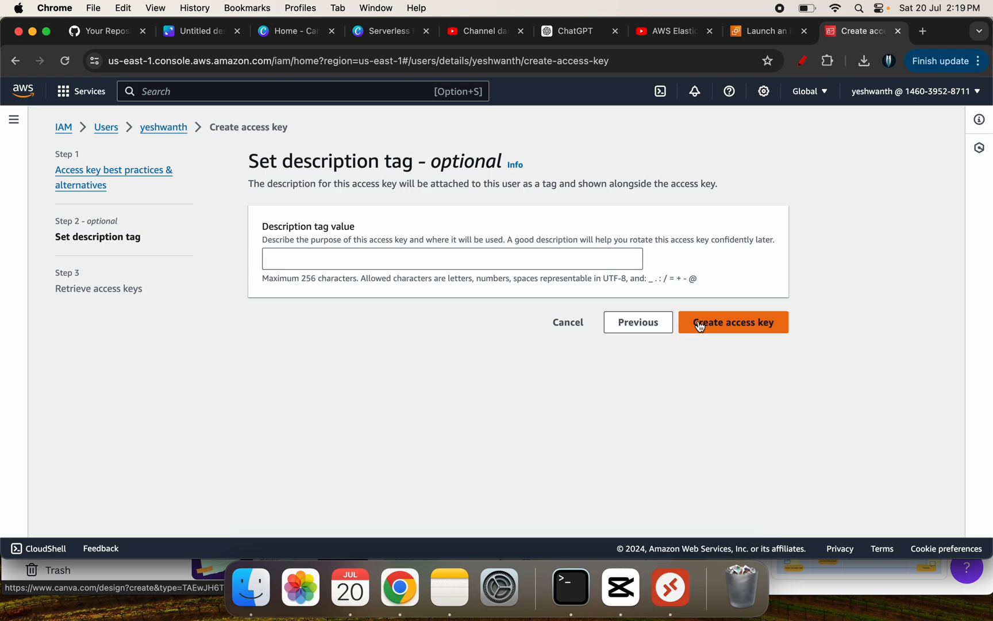
click(732, 322)
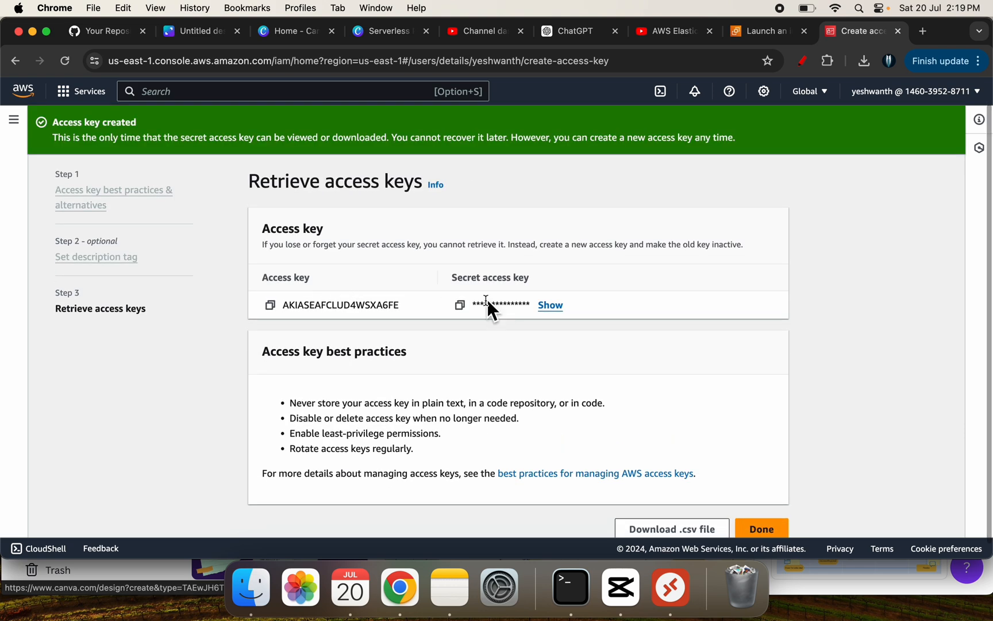
click(269, 305)
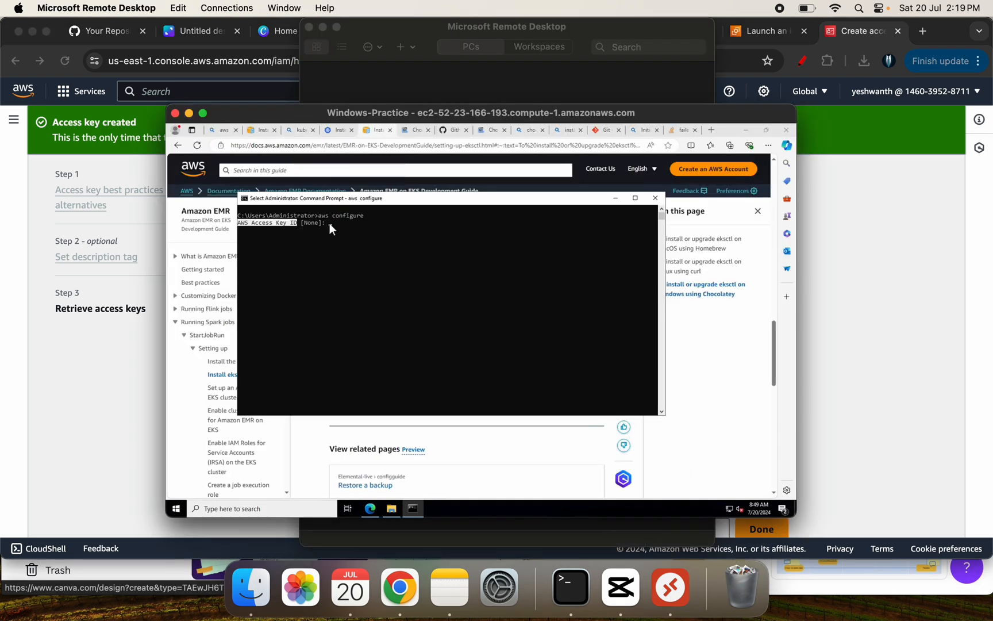
mouse_move(377, 254)
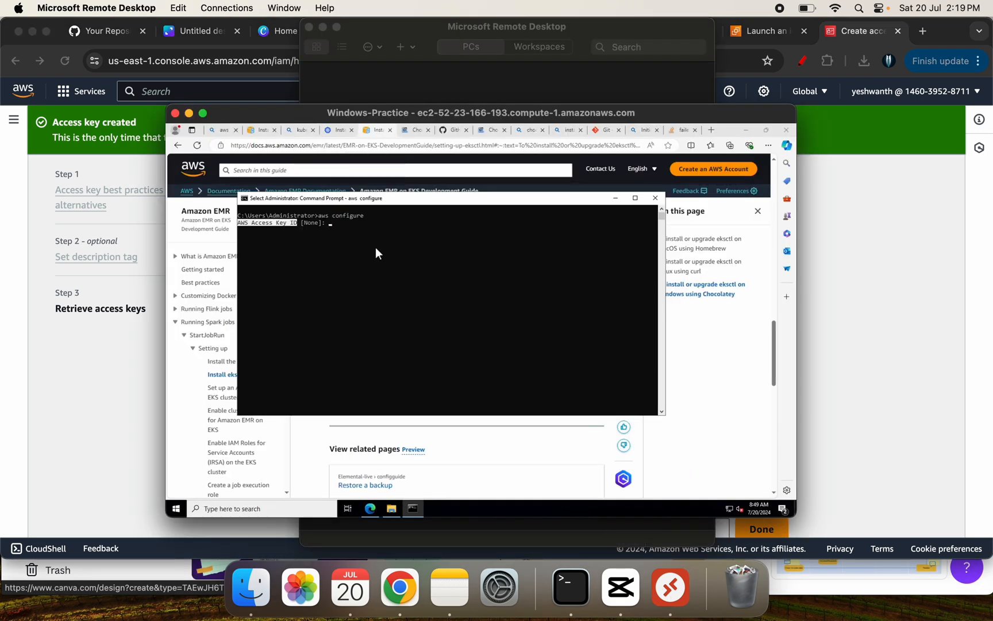
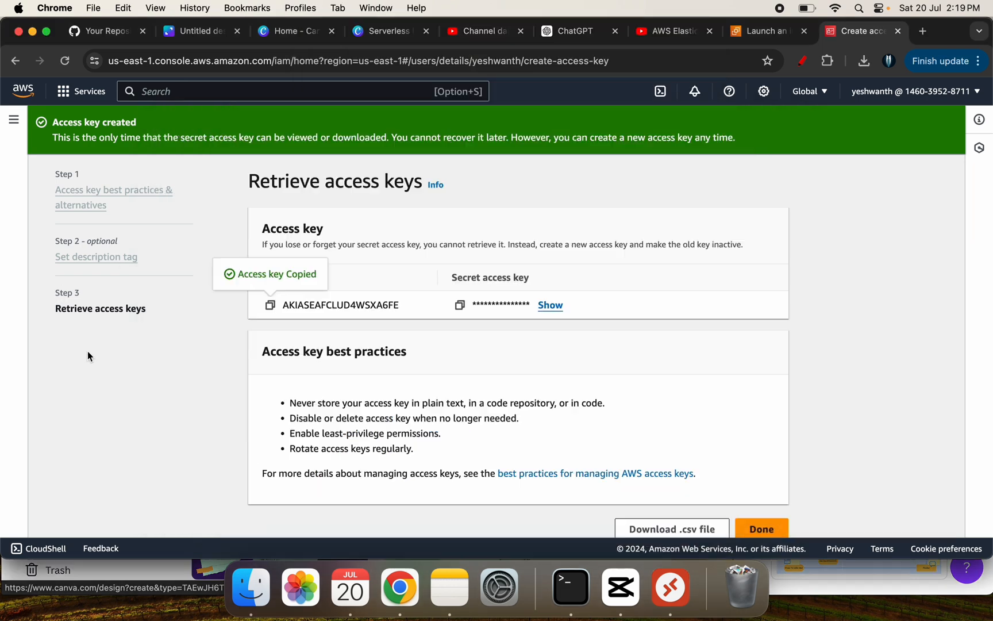
click(460, 305)
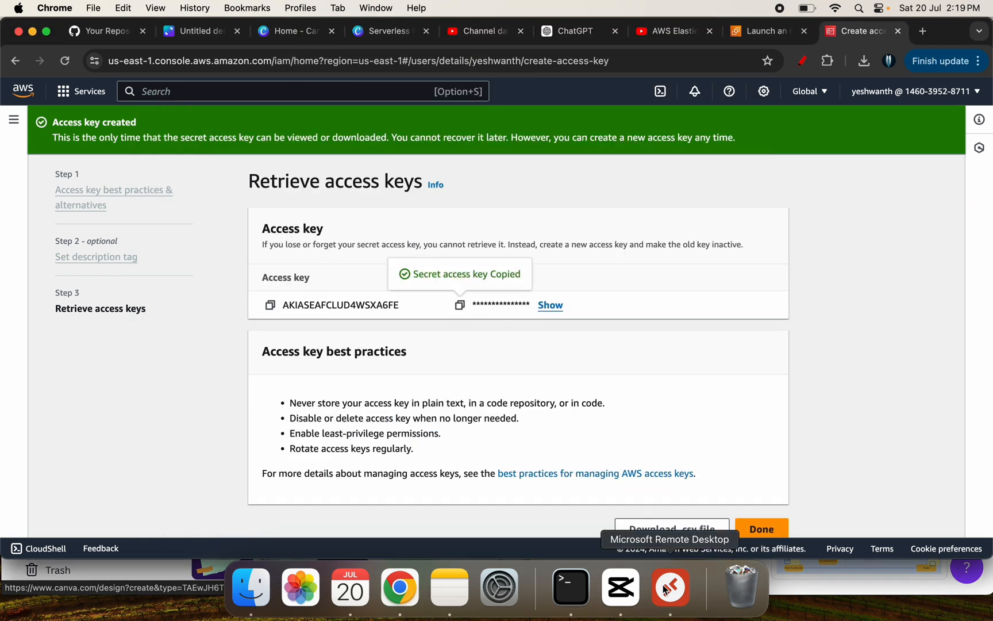
click(669, 586)
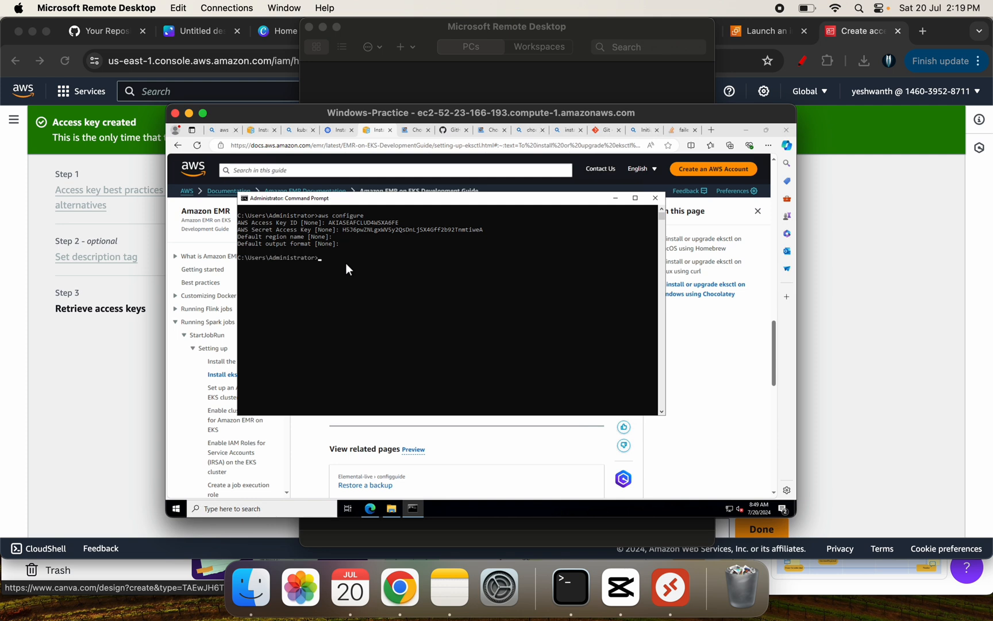
mouse_move(271, 219)
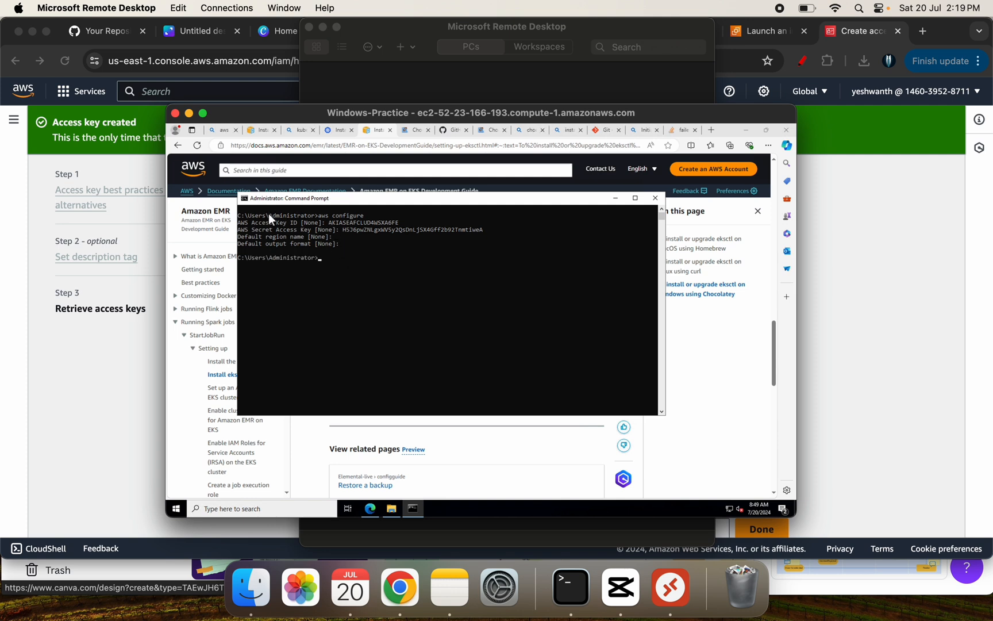
mouse_move(845, 281)
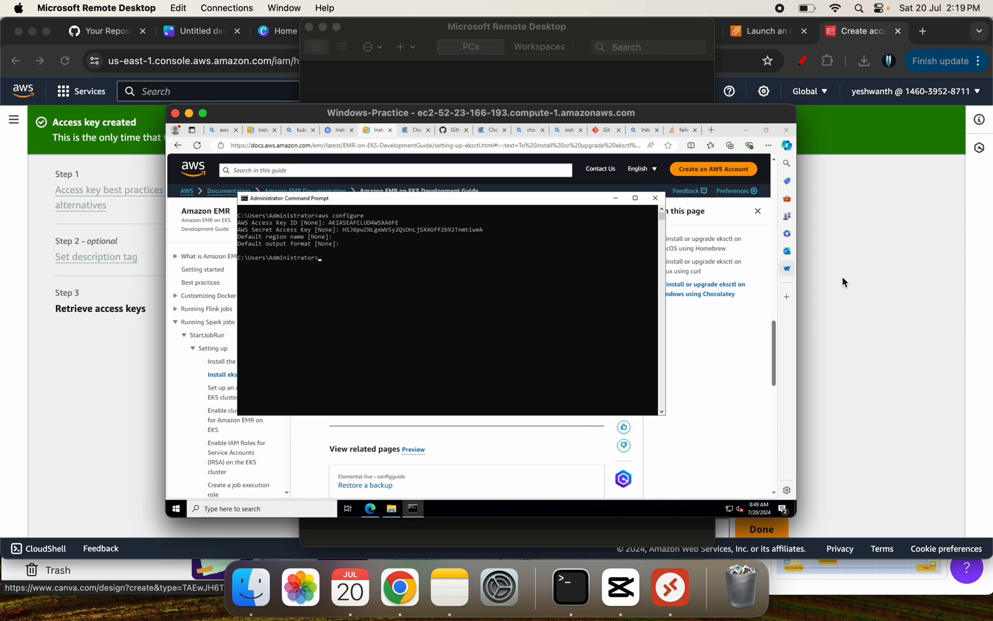
mouse_move(147, 431)
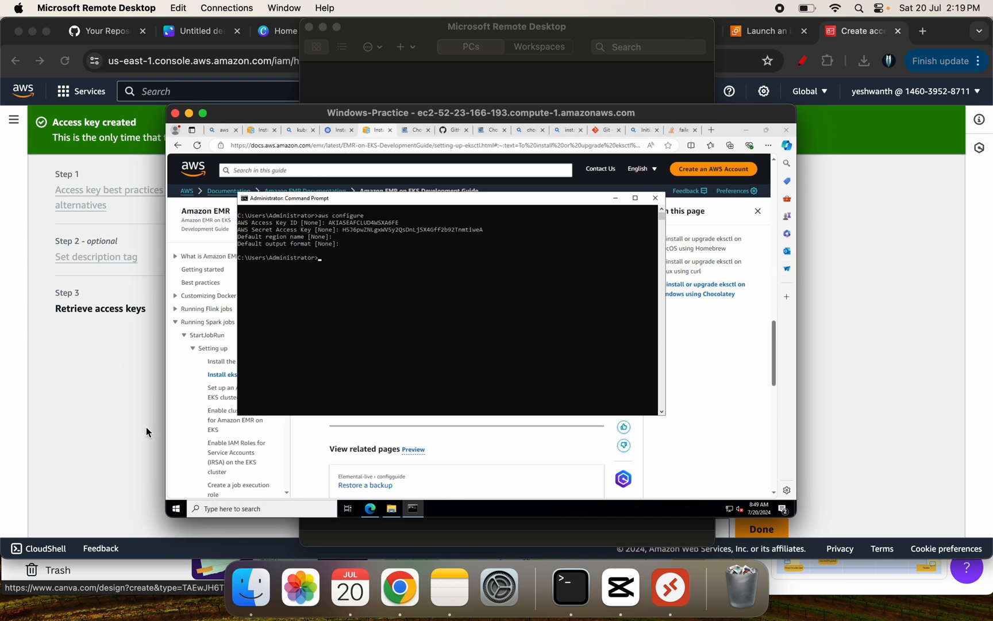
mouse_move(282, 271)
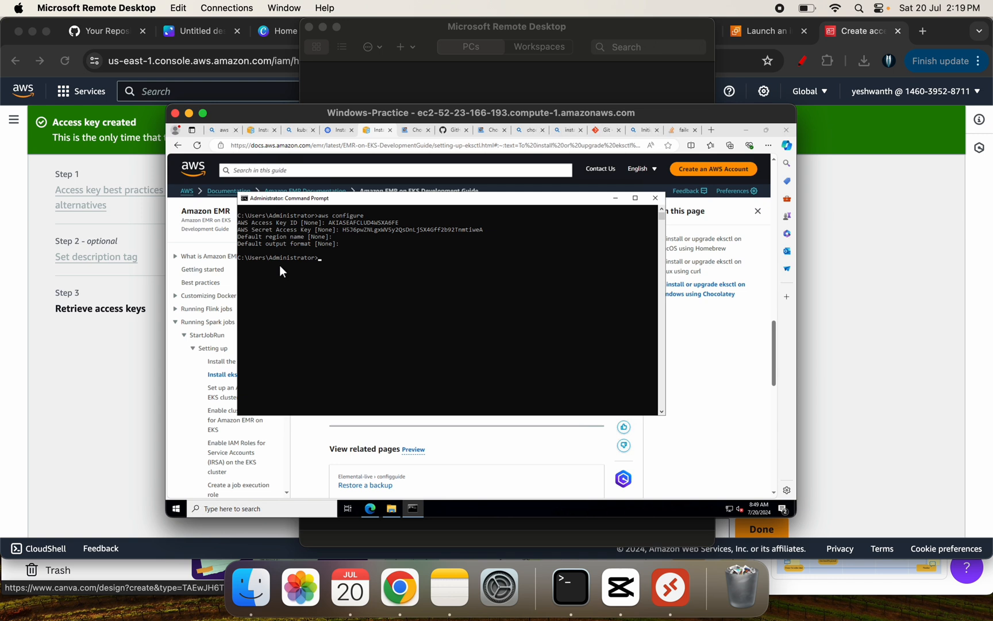
mouse_move(304, 232)
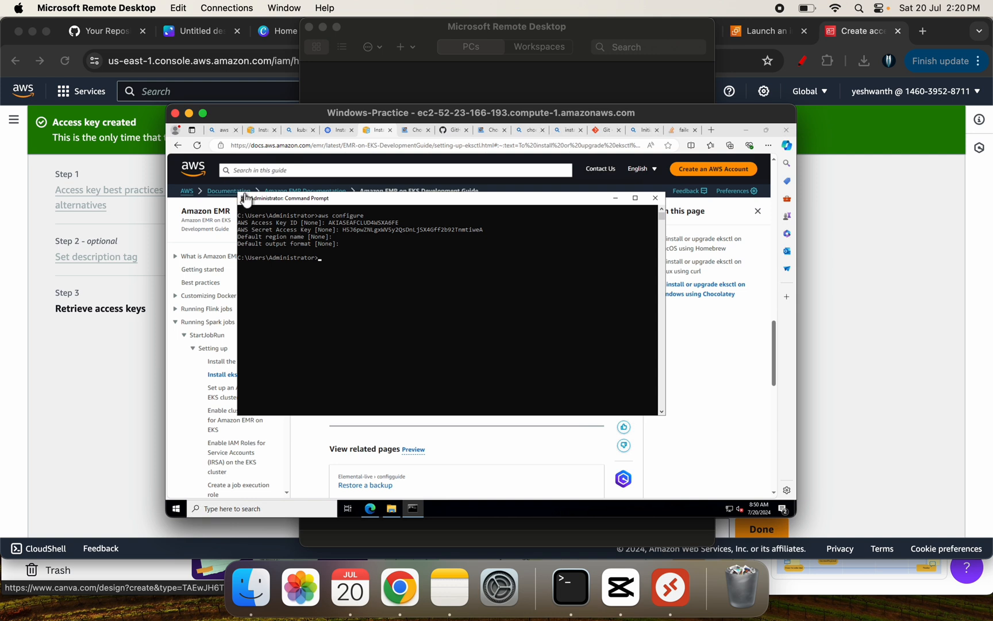
mouse_move(247, 207)
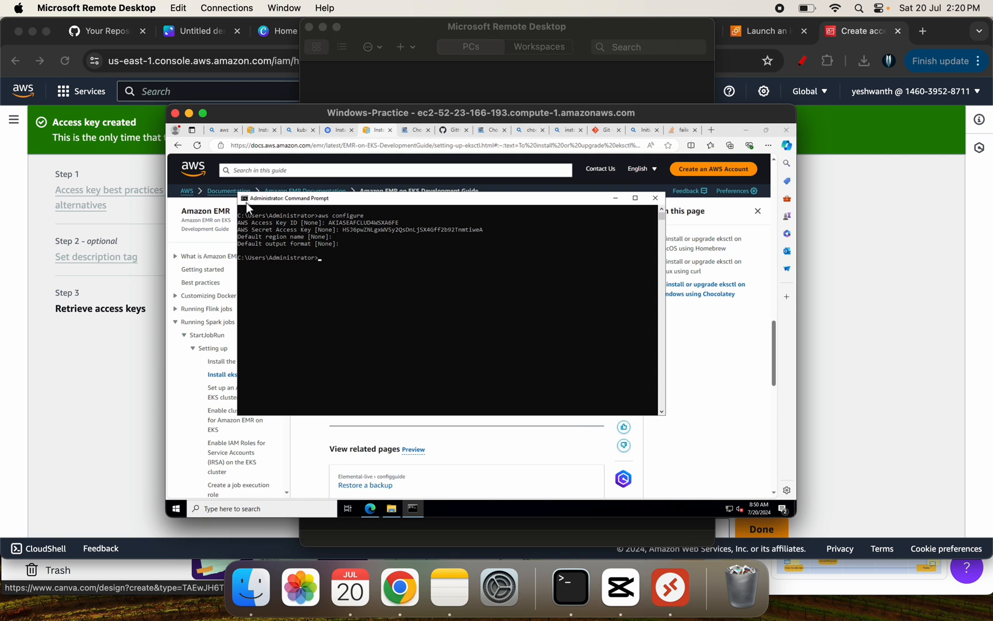